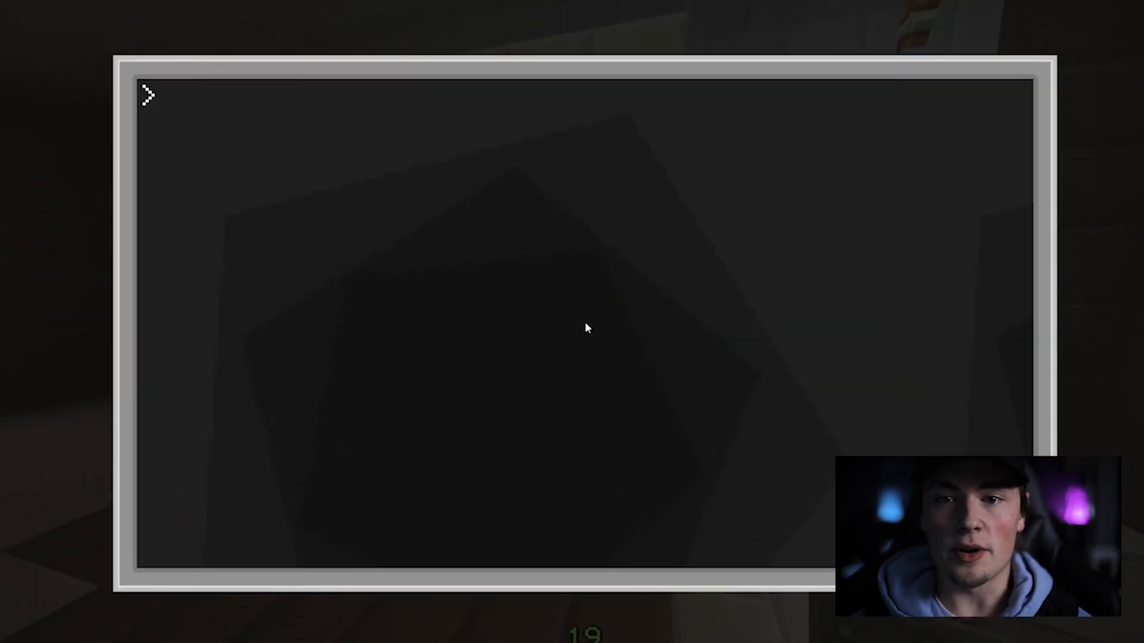
Open startup with edit and write print("Password:") as the first line
type("edit st")
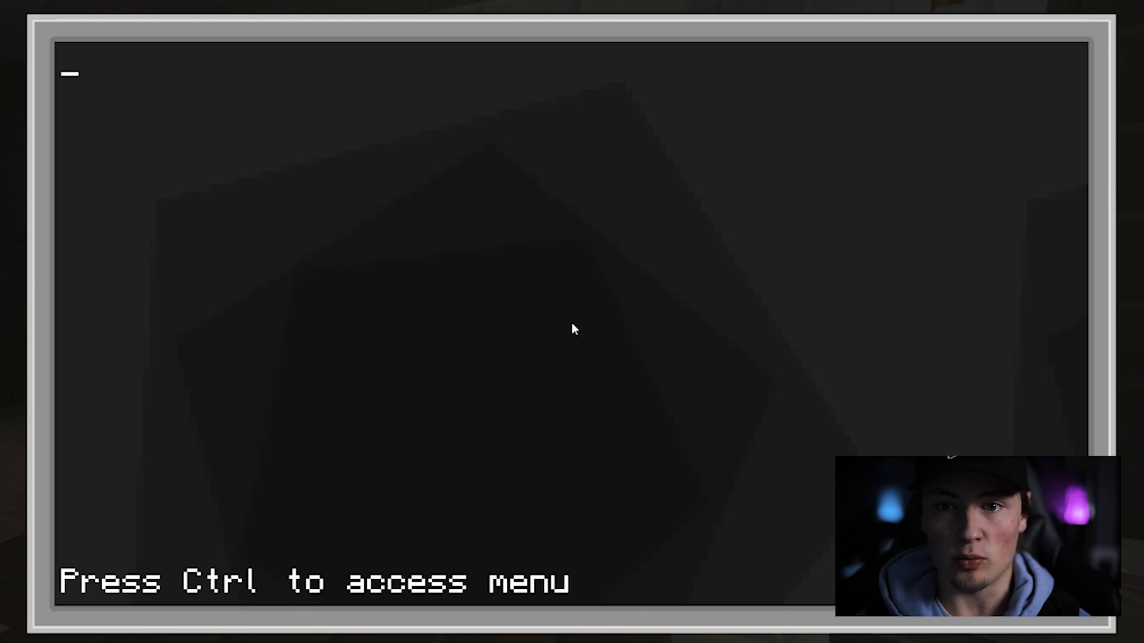
type("print")
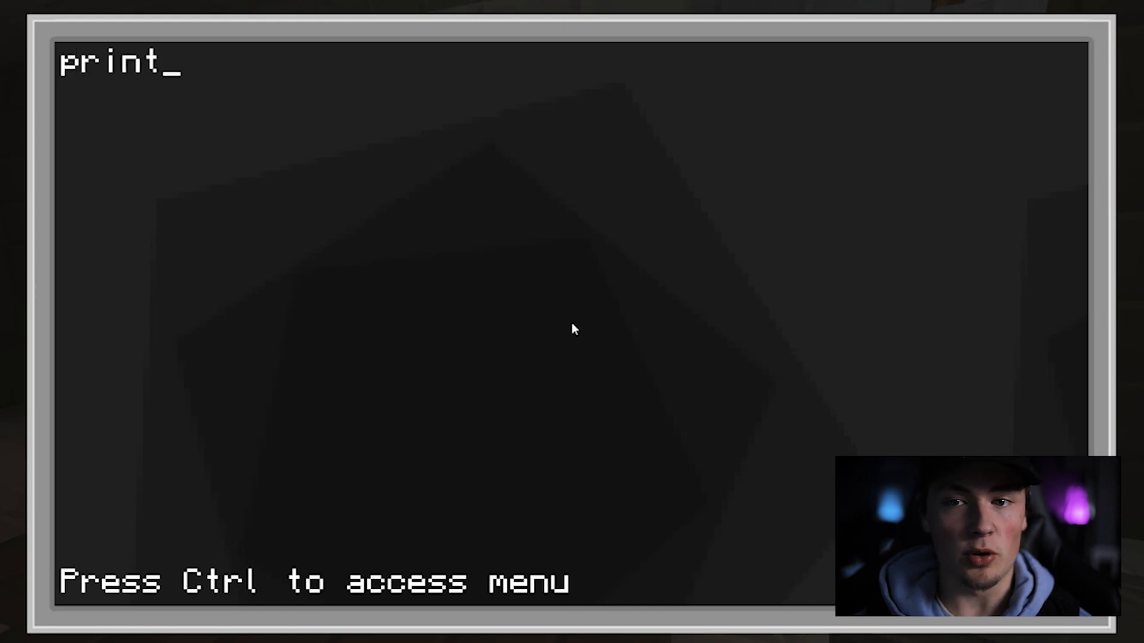
type("()")
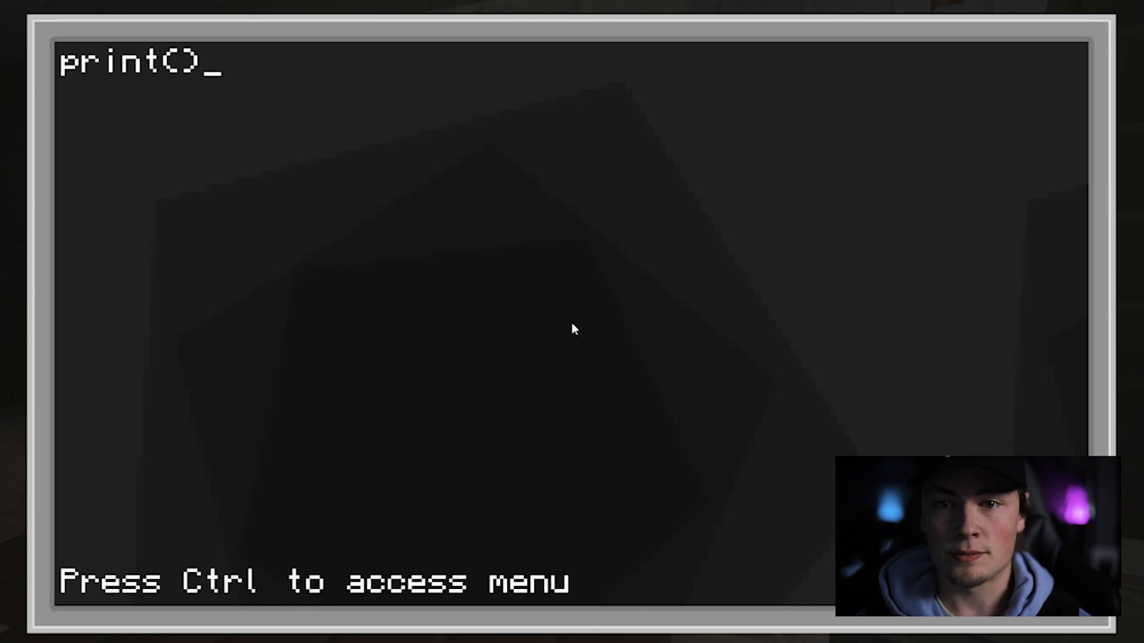
type("\"\"")
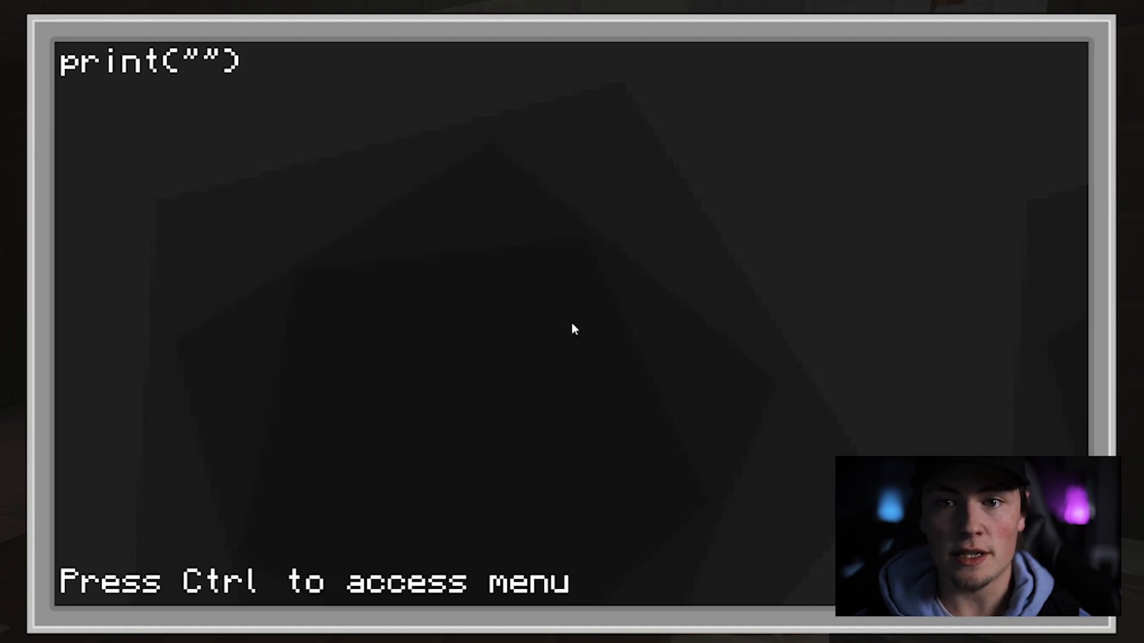
type("Passwor")
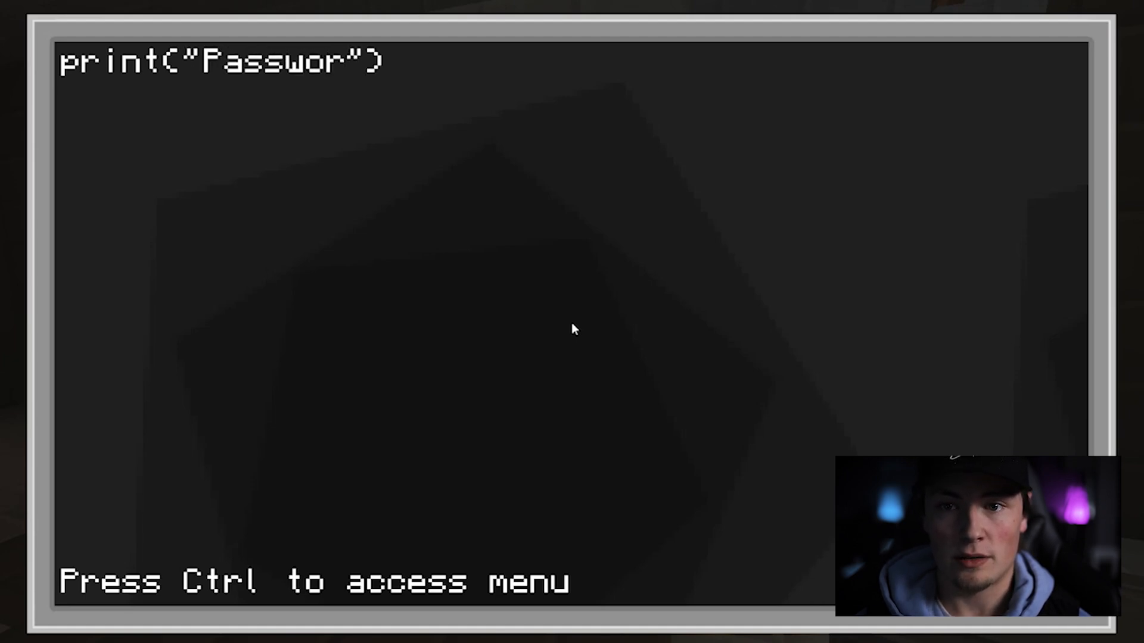
type("d:")
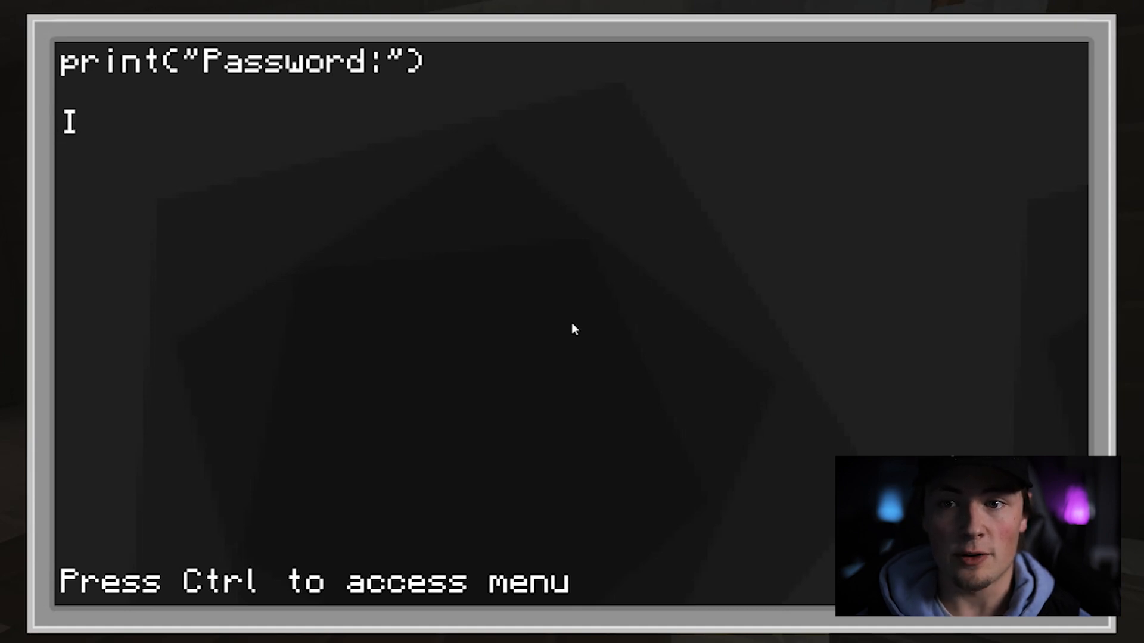
Add input = read("*") to capture the masked password, then begin a new line
type("input")
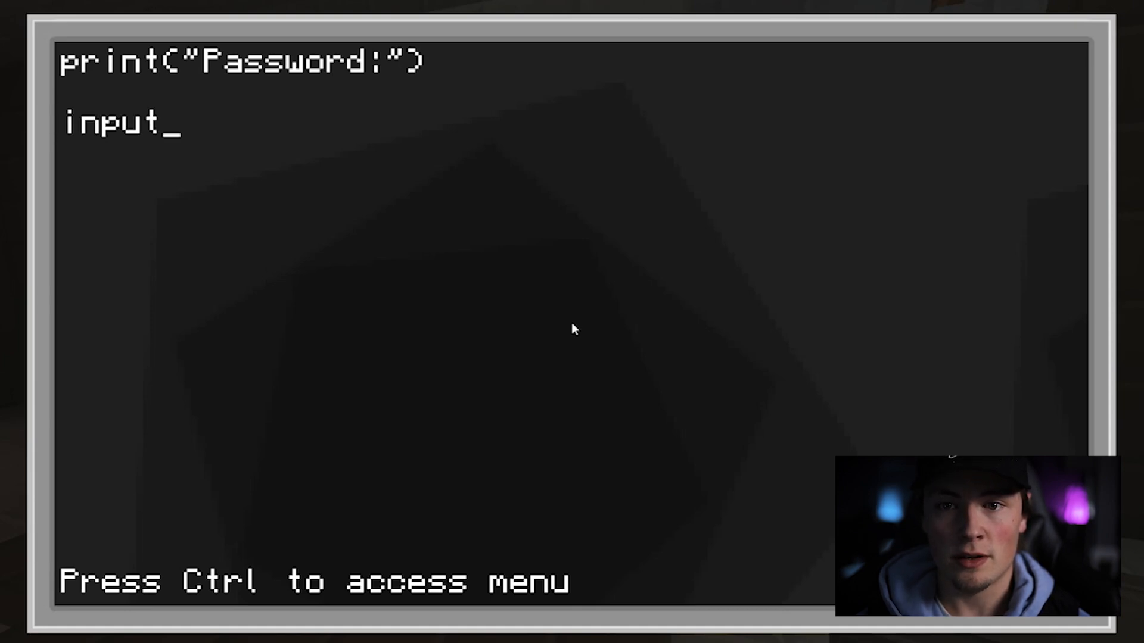
type("=")
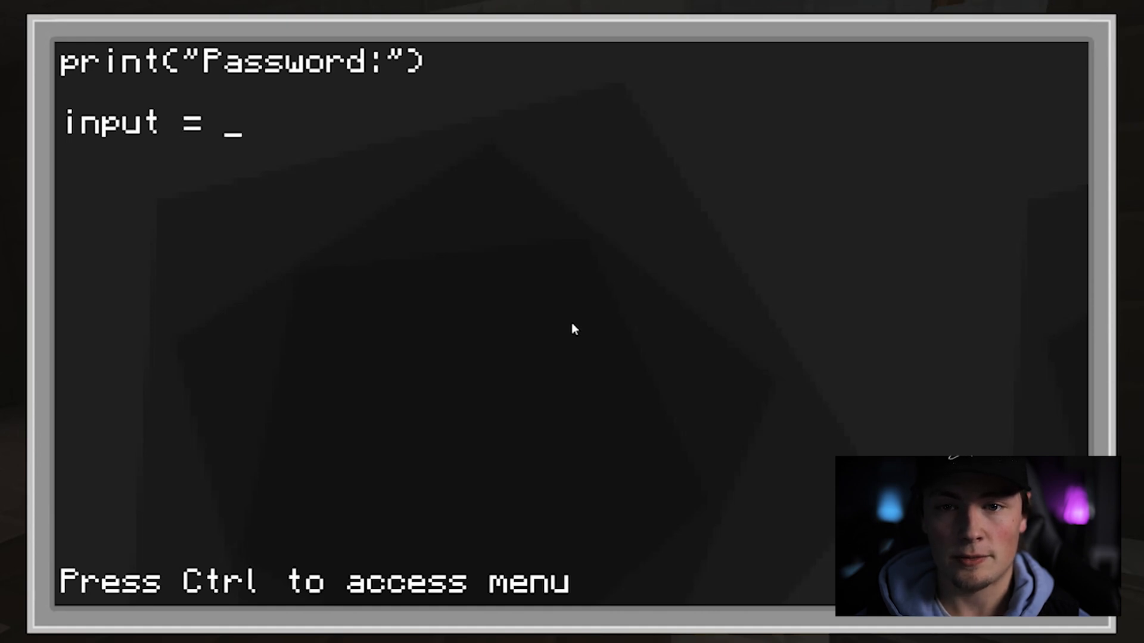
type("read")
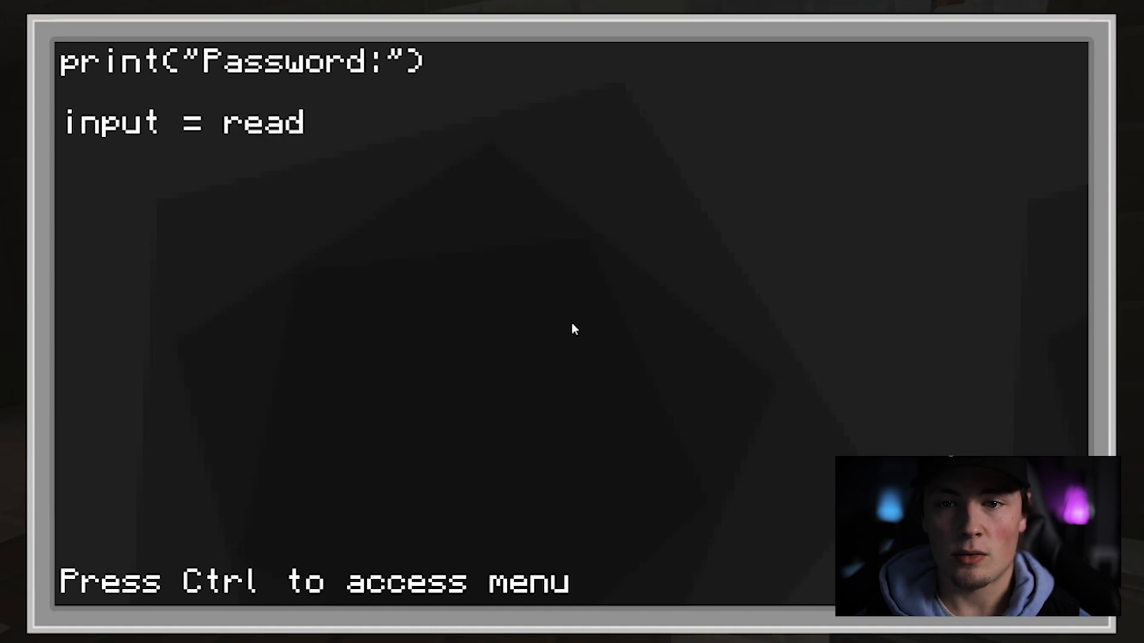
type("(\"\")")
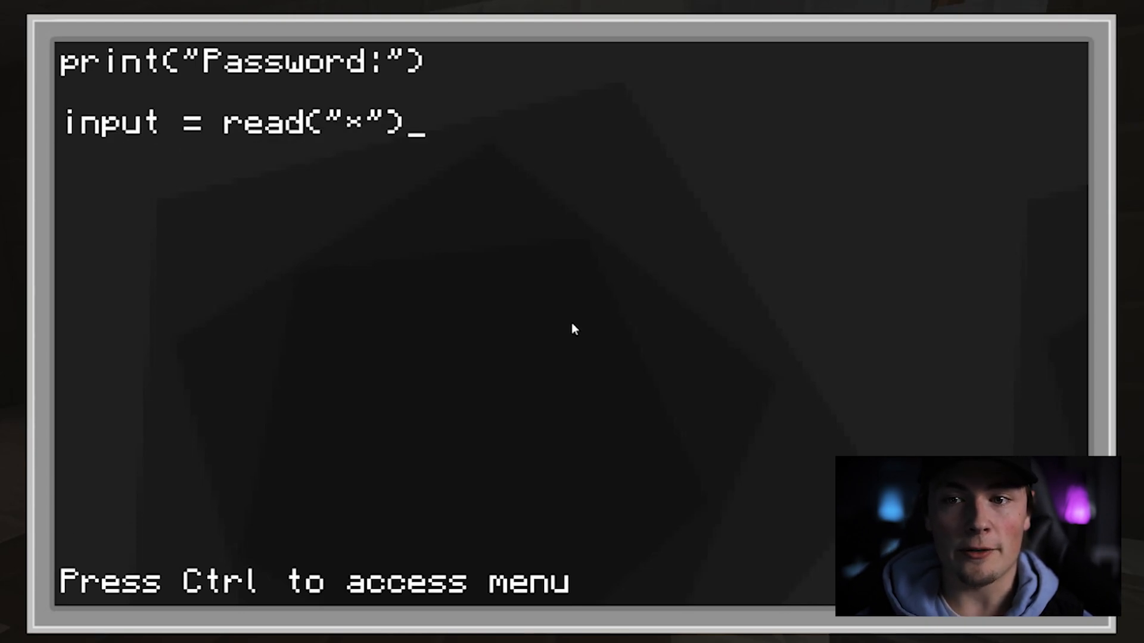
key("Enter")
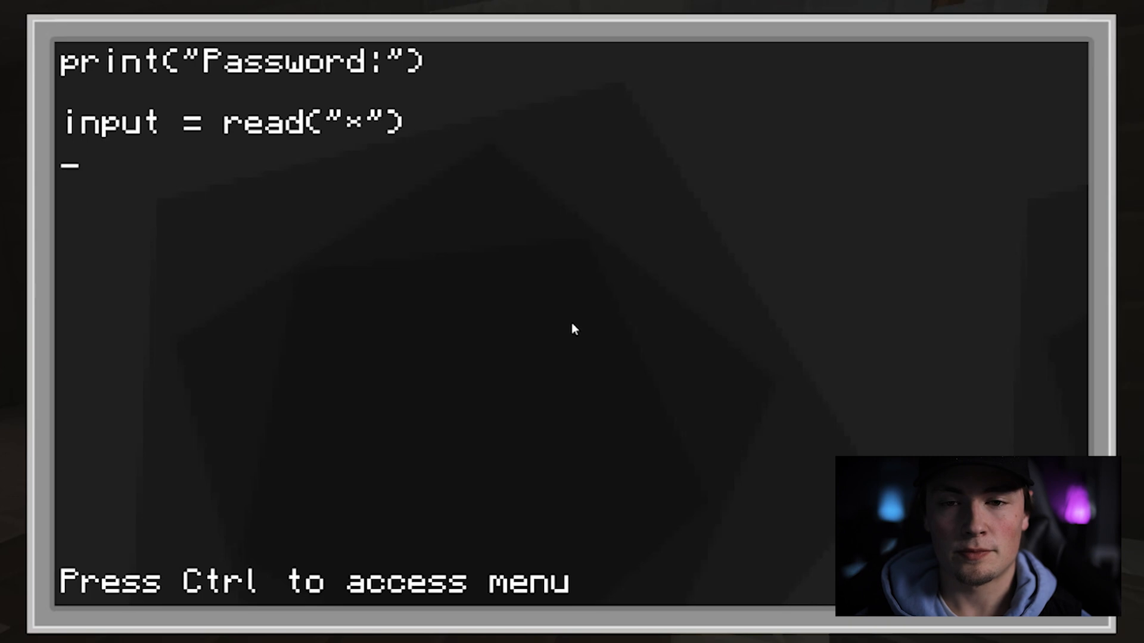
Write if input == "123" then with else and end lines, branches empty
type("if input +")
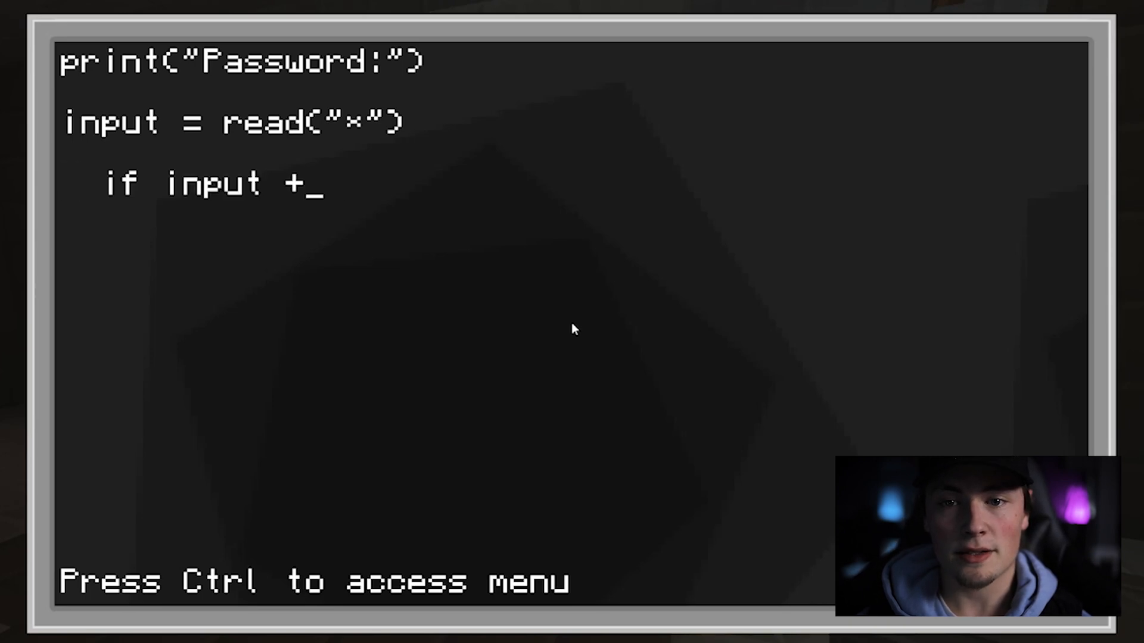
type("==")
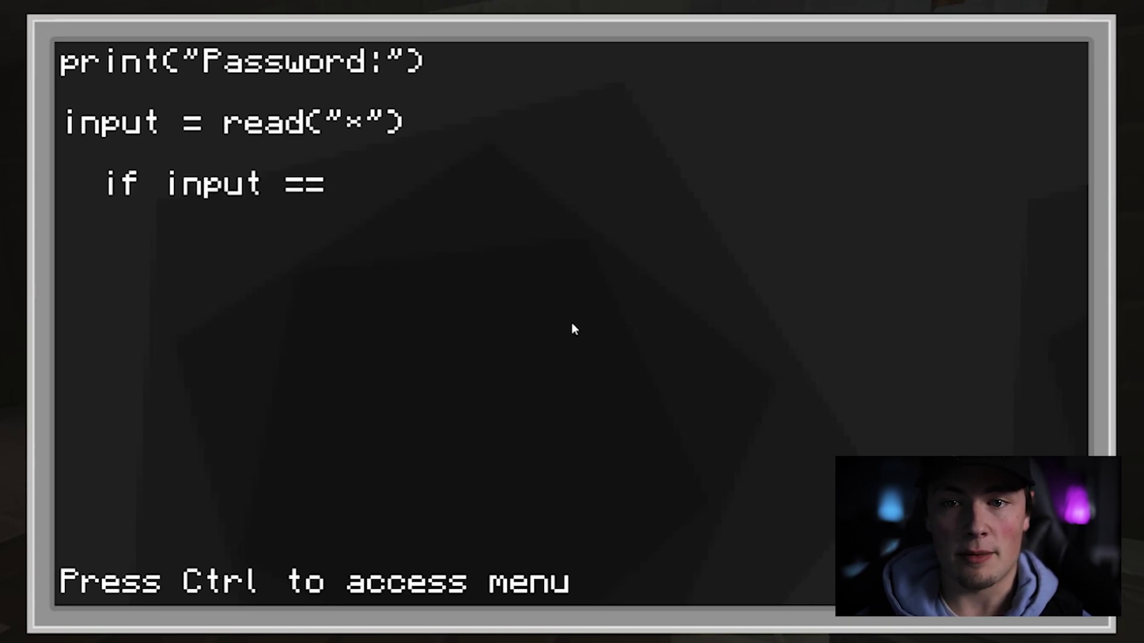
type("\"123\"")
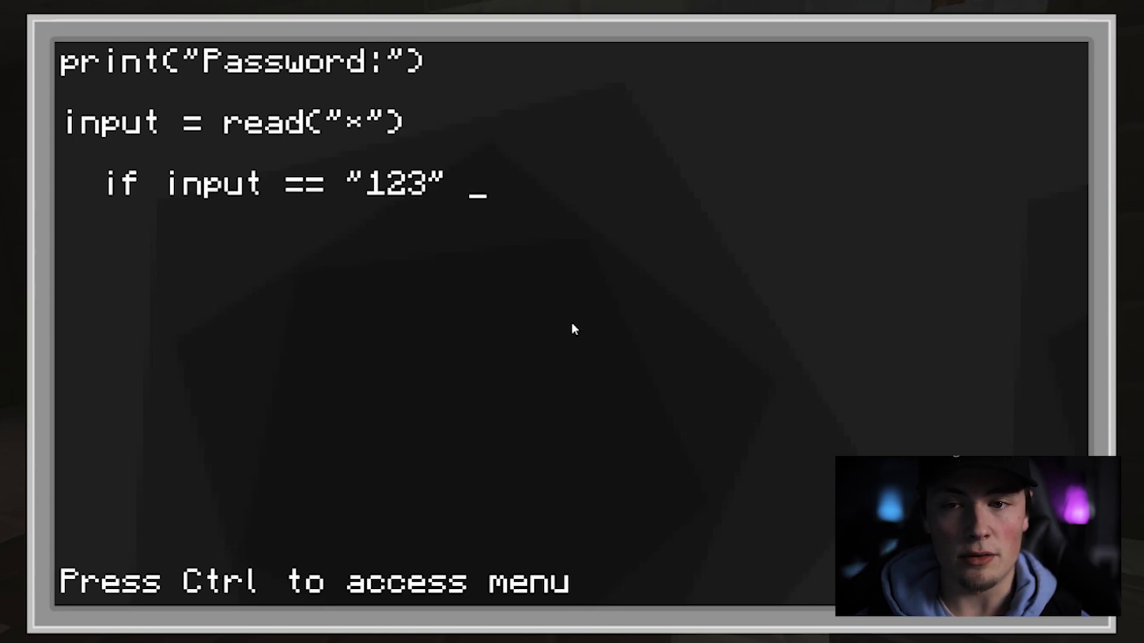
type("then")
left_click(572, 216)
type("els")
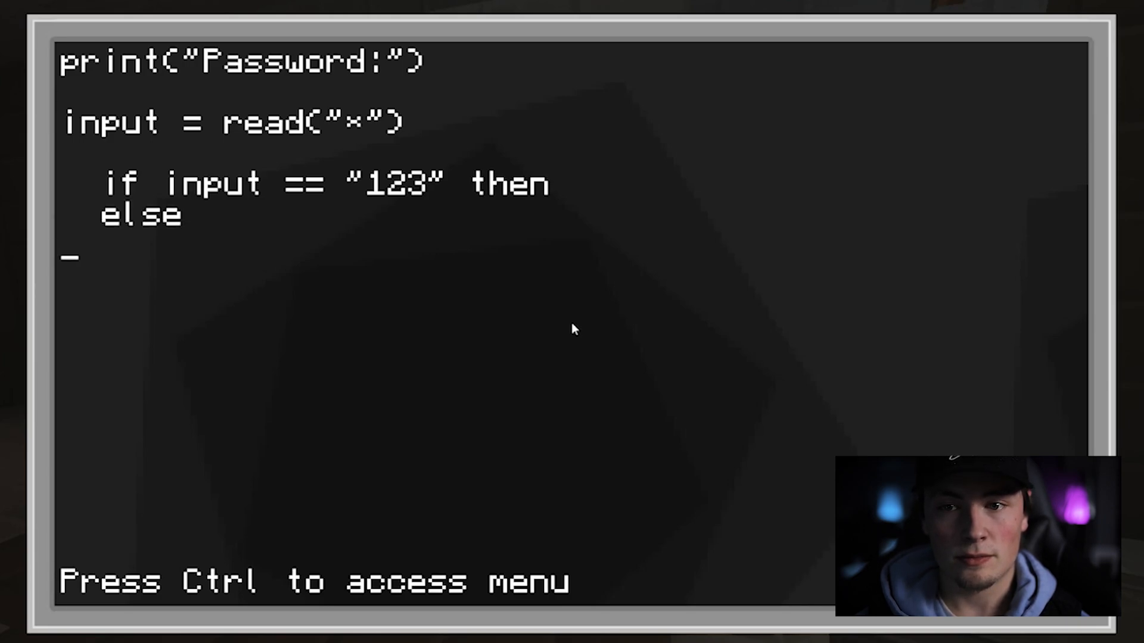
type("en")
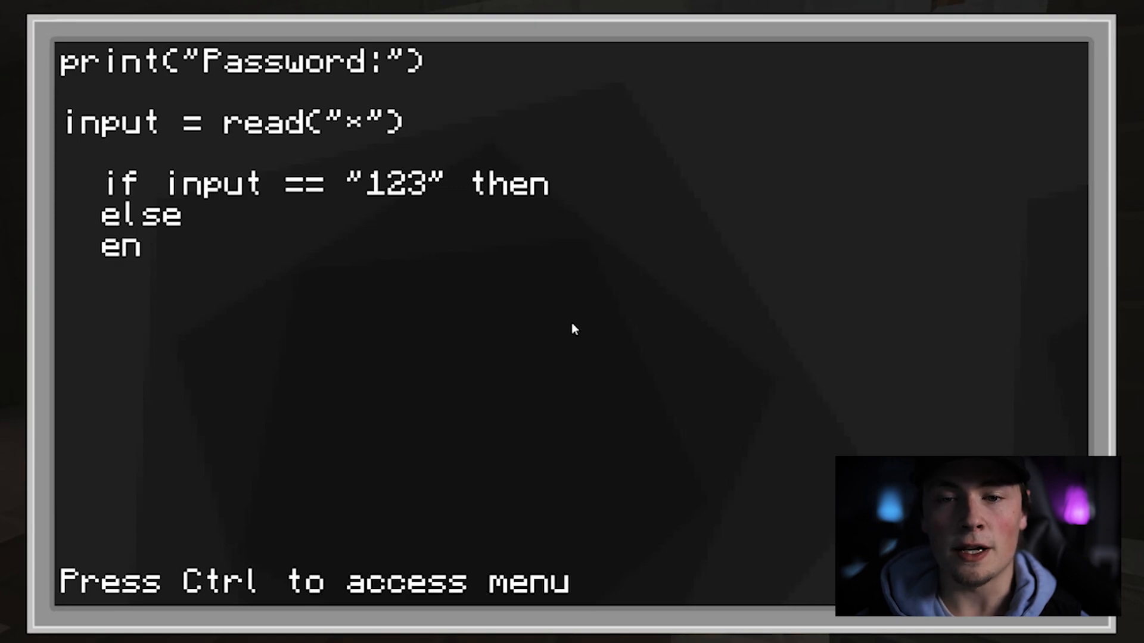
type("d")
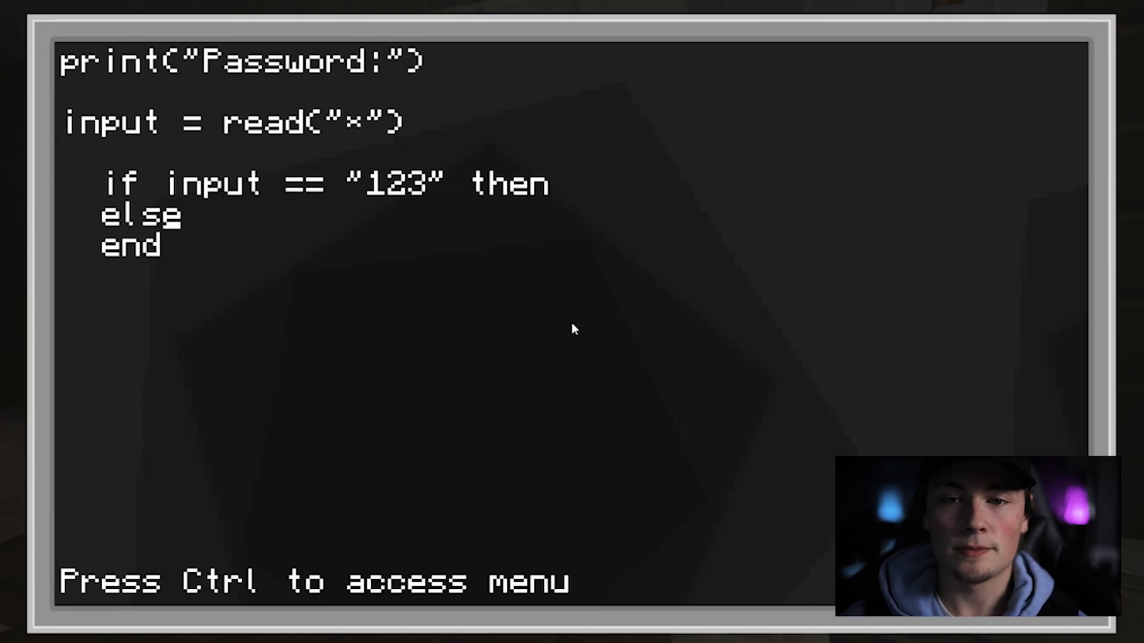
In the if branch, clear the screen, set cursor to (1,1) and print "Welcome"
type("term.clear")
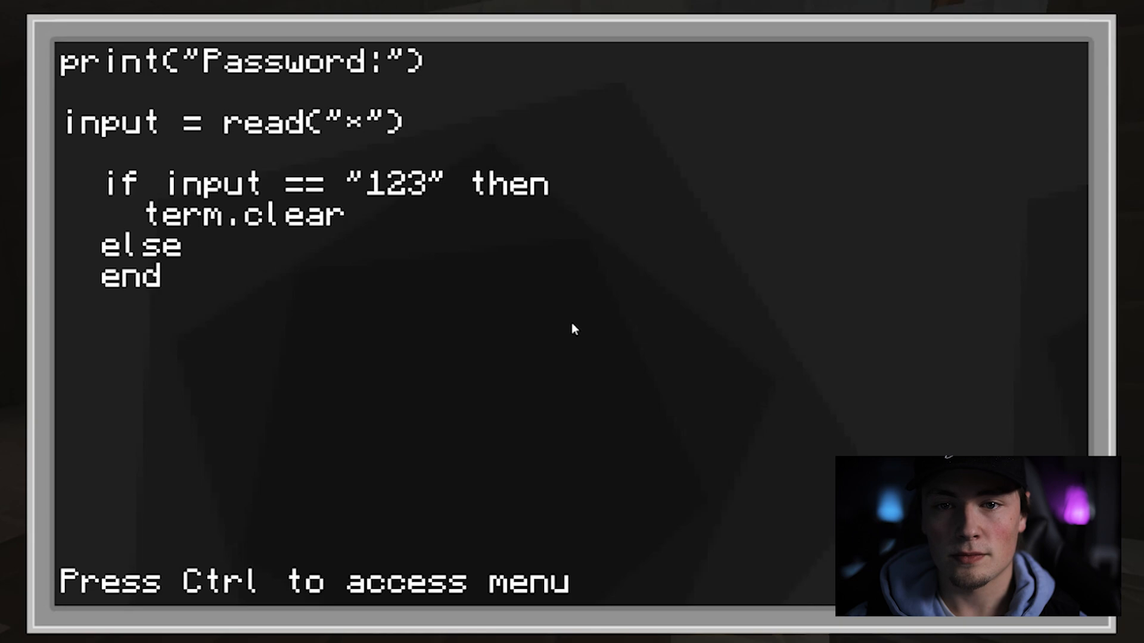
type("()")
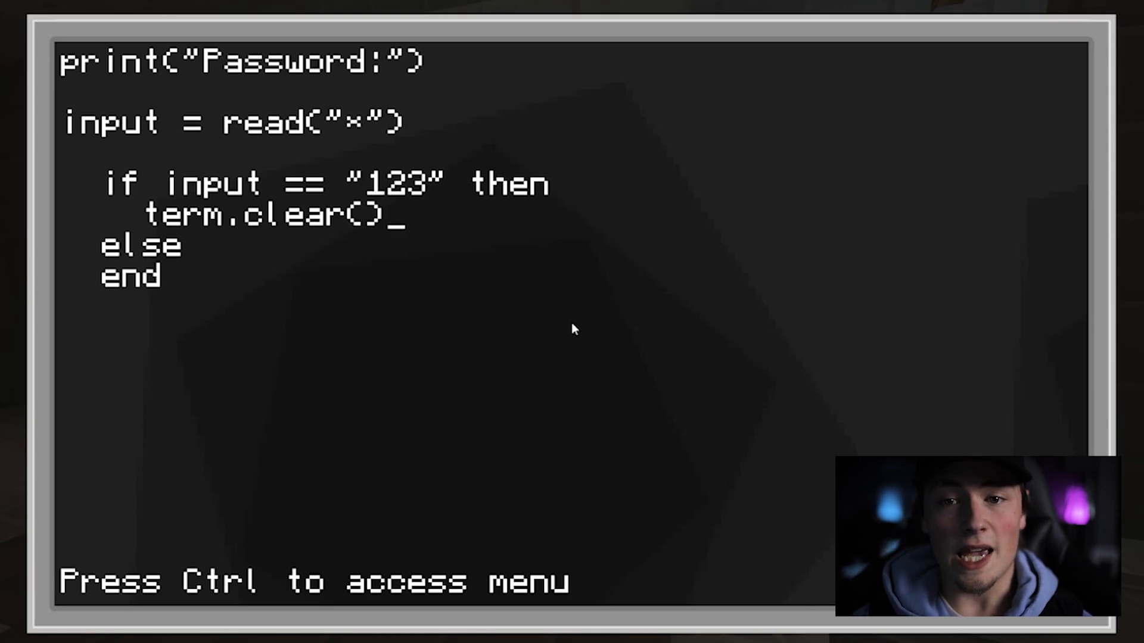
key("Enter")
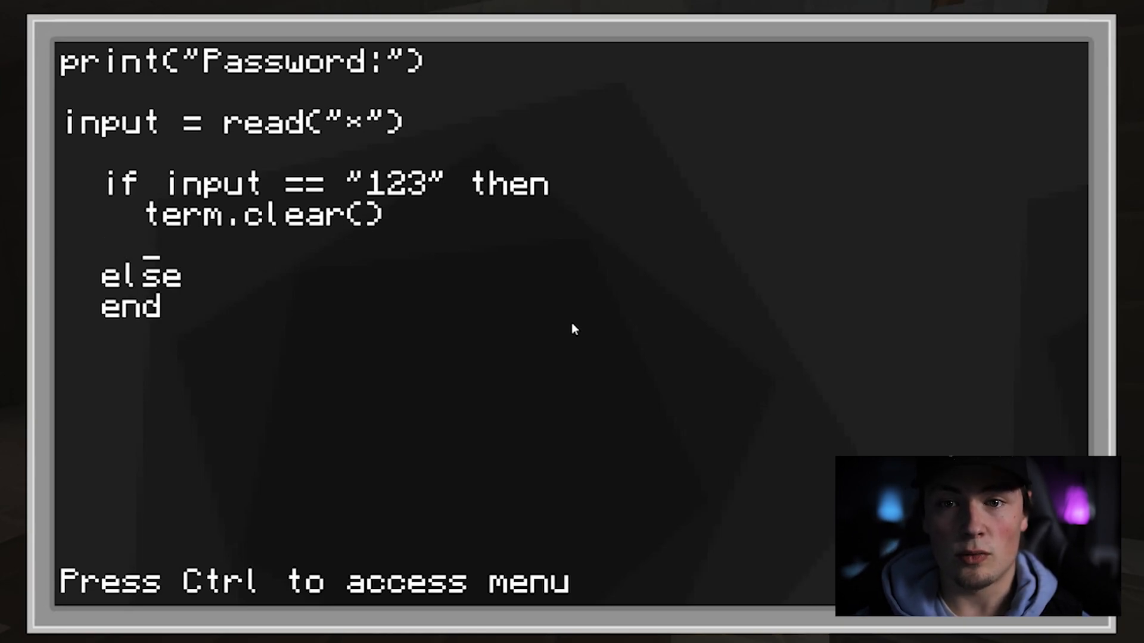
type("term.")
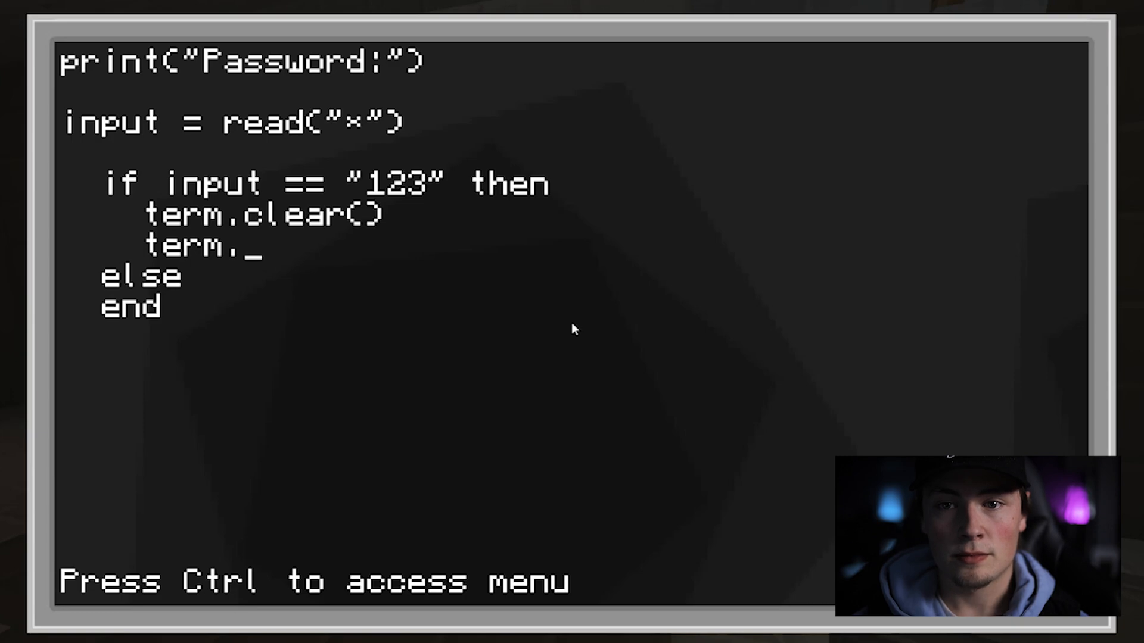
type("setCursorPos")
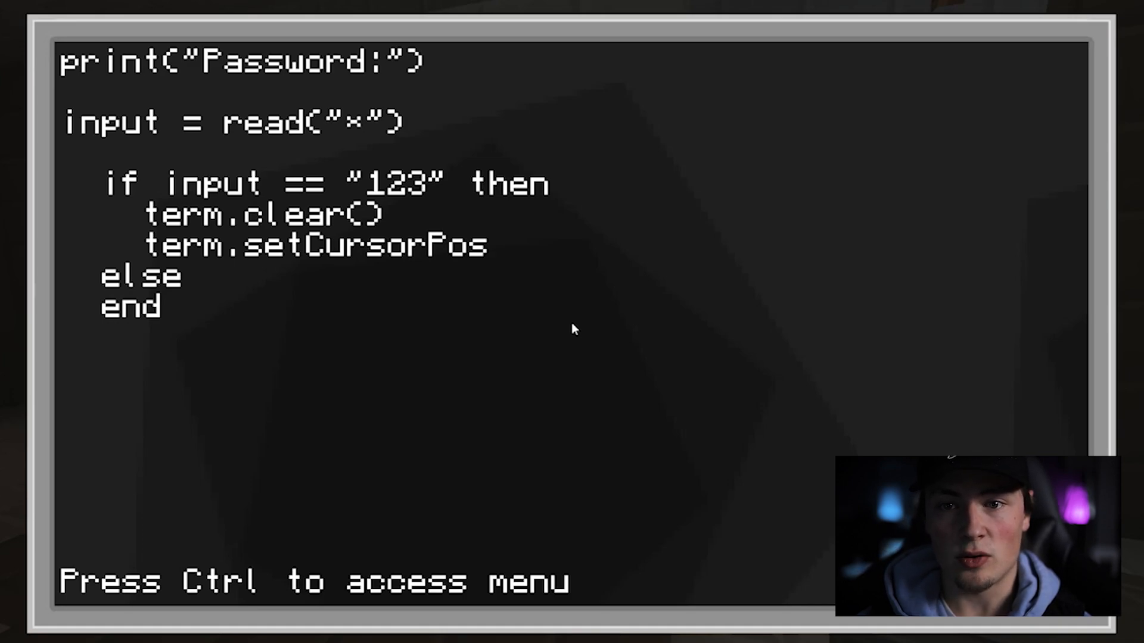
type("(1,2")
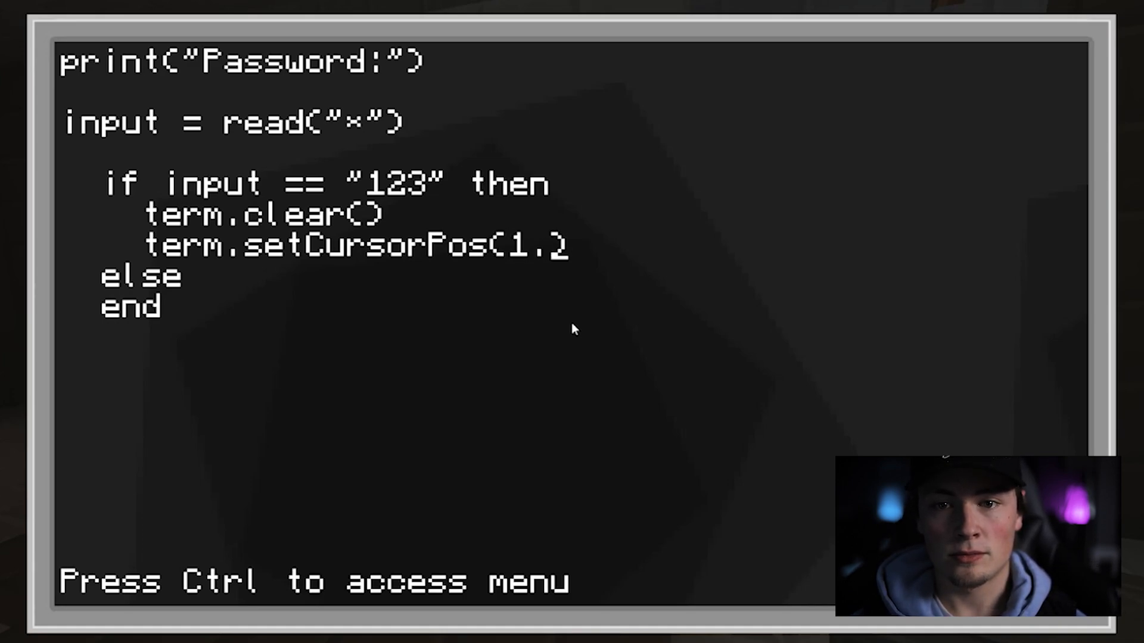
type("1")
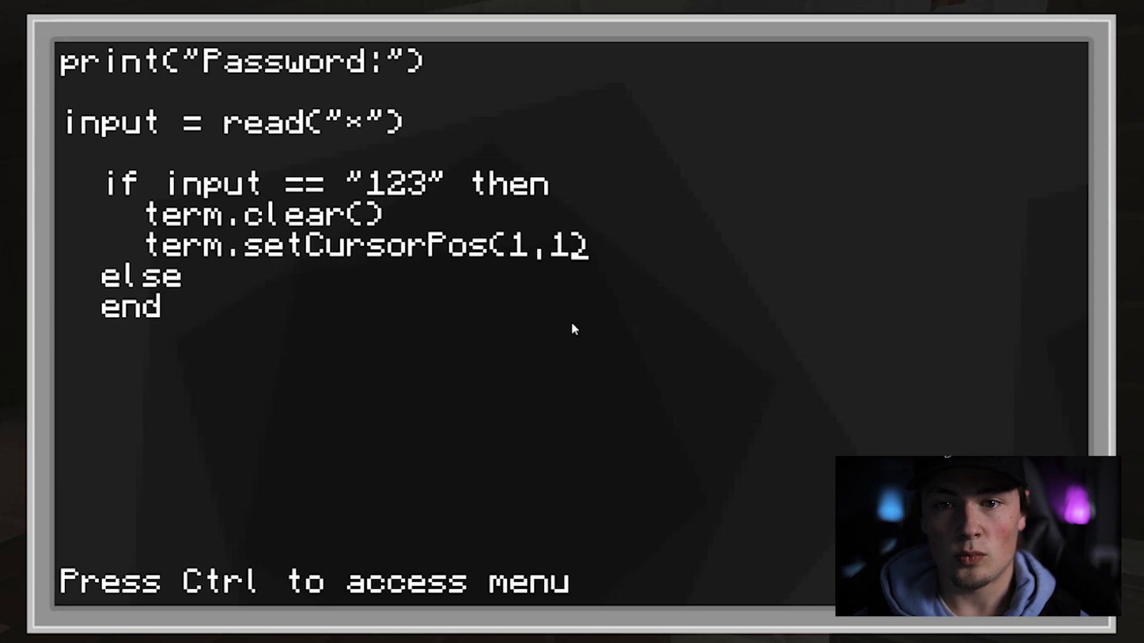
type("print(\"\")")
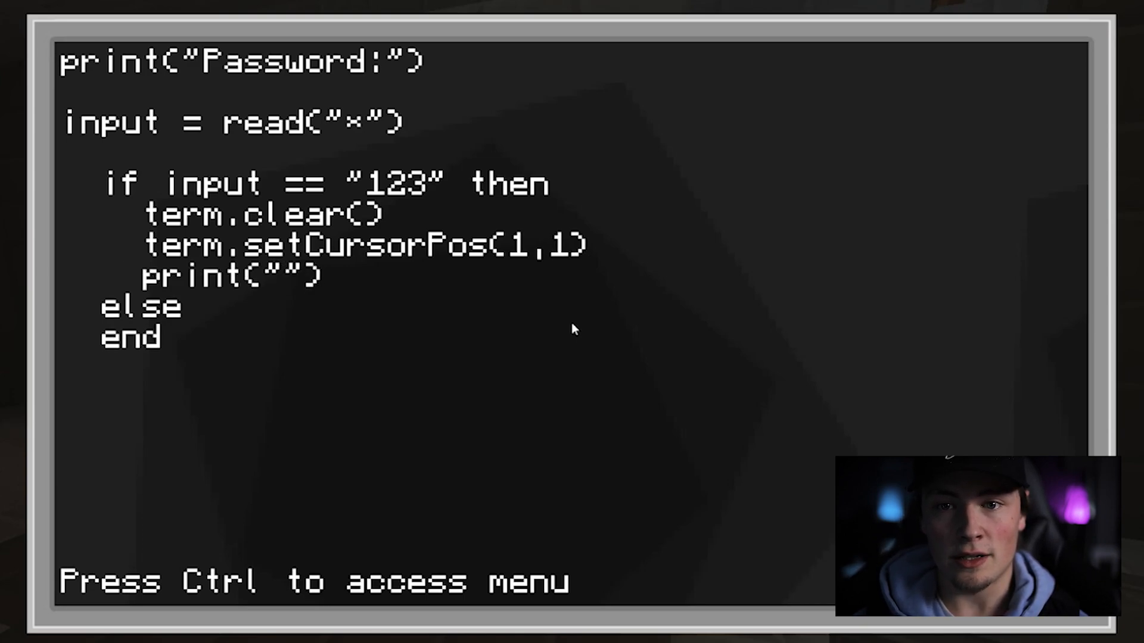
type("Welcome\")")
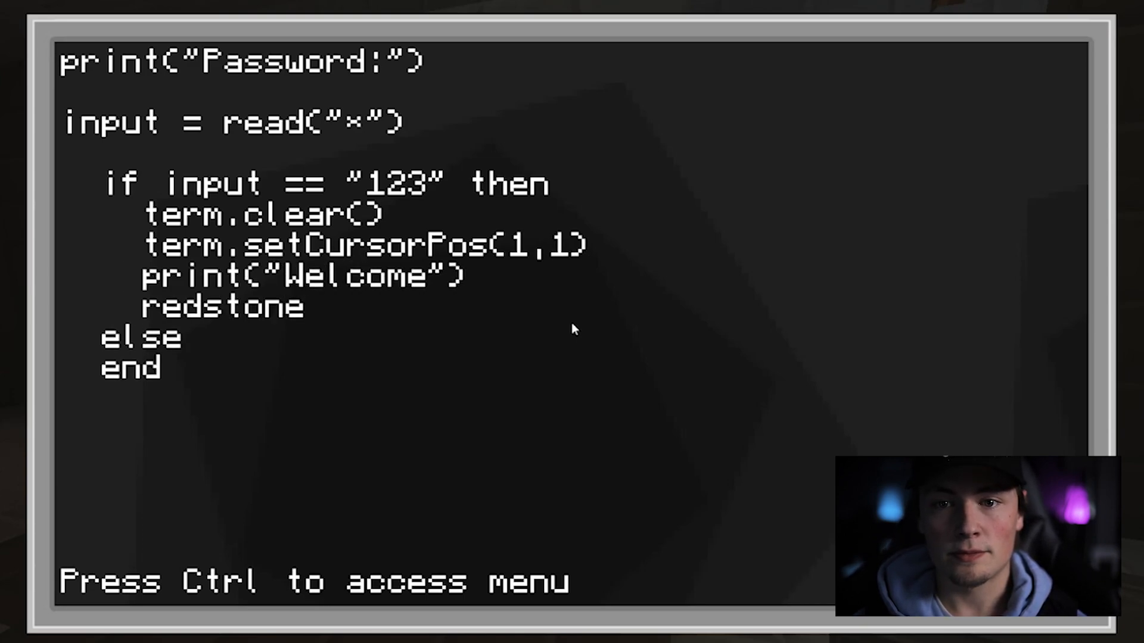
Add redstone.setOutput("back", true), sleep(3), setOutput back false, os.reboot(), and start the else branch with term.clear()
type(".se")
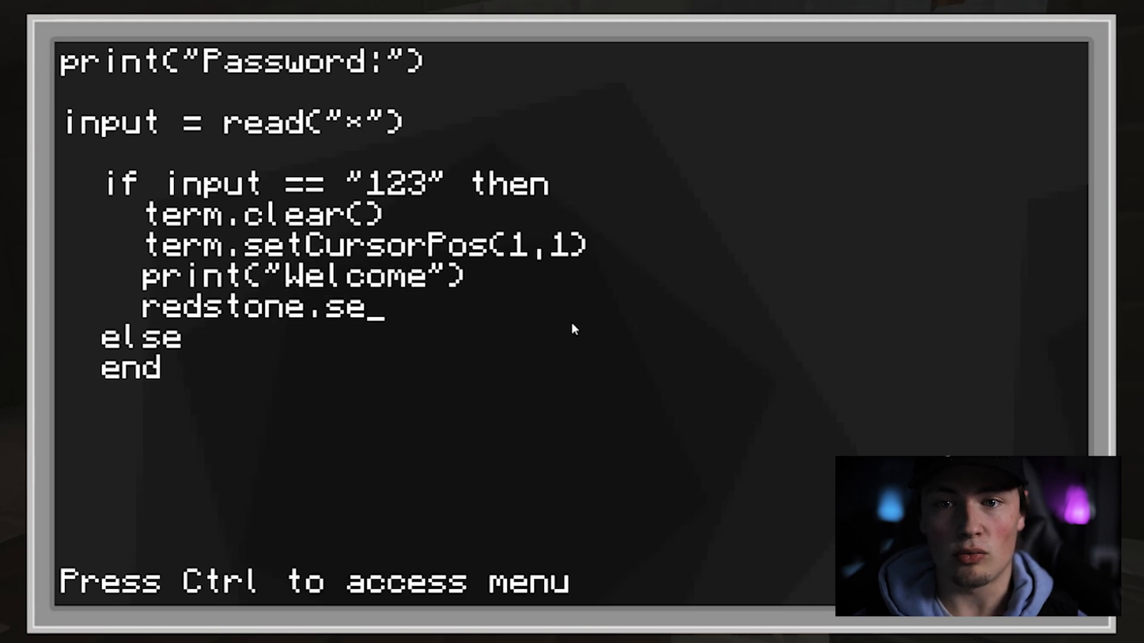
type("tO")
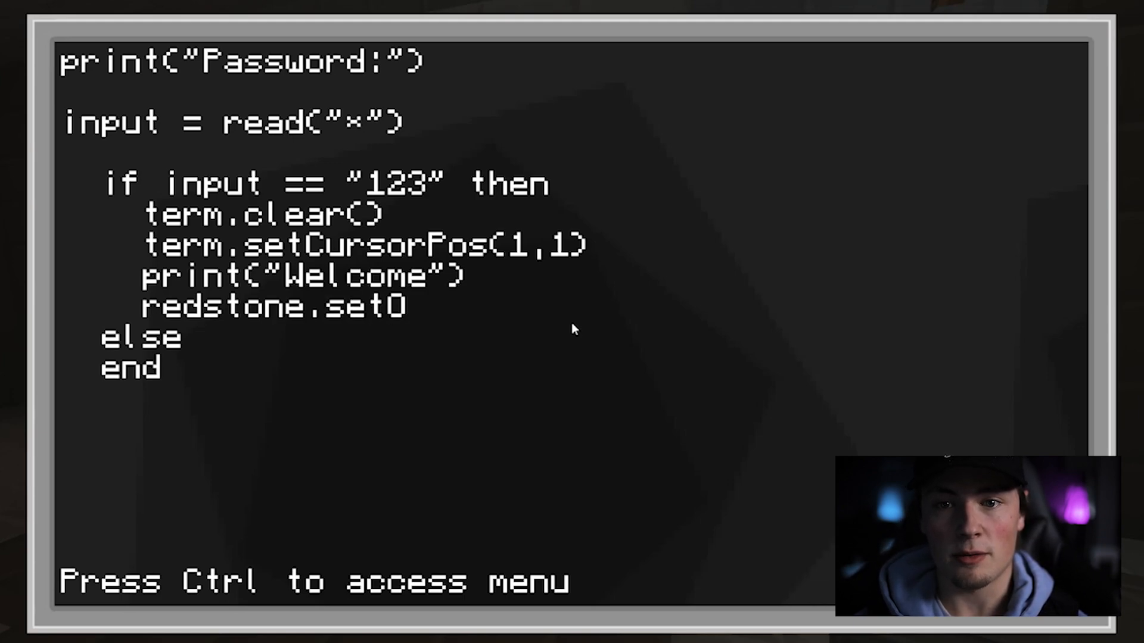
type("utput(\"back\", true")
type("sleep(3")
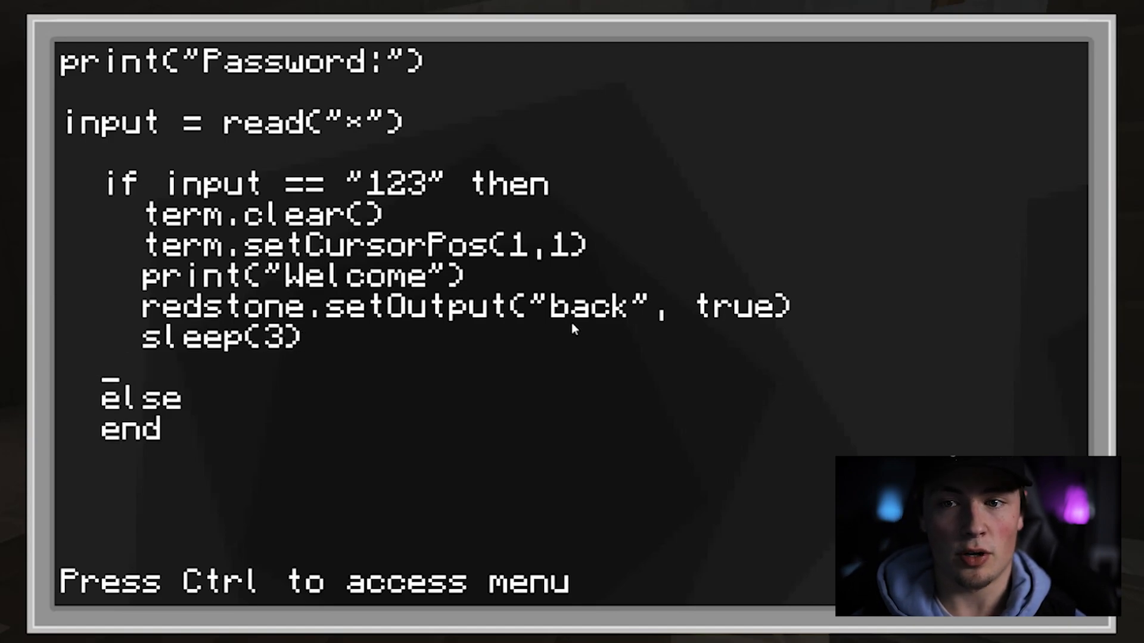
type("redstone.set")
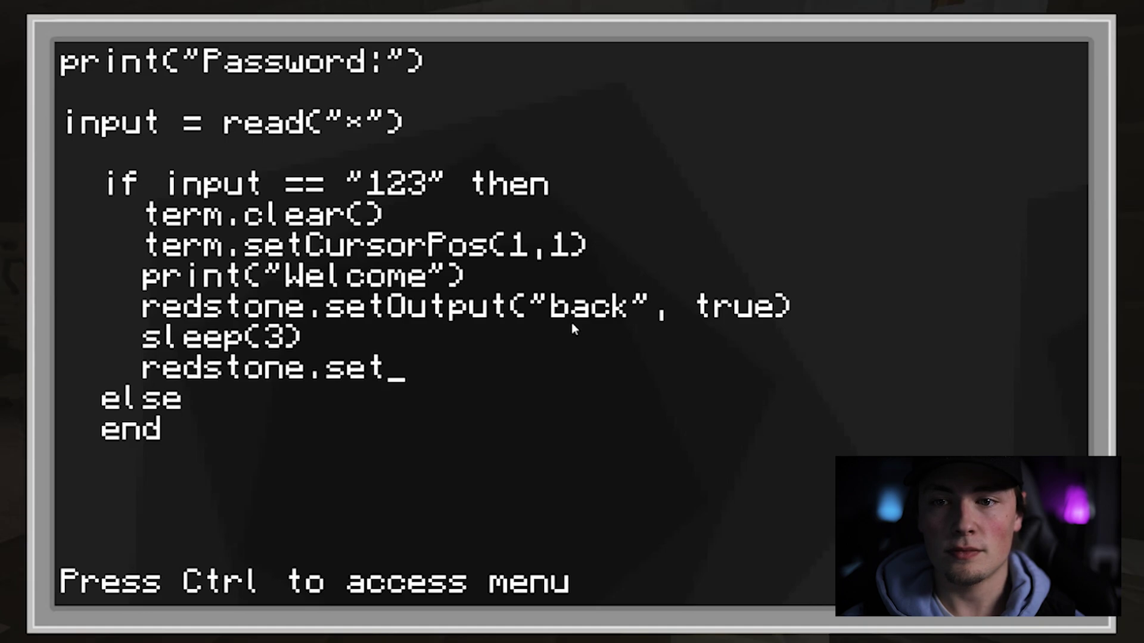
type("Oou")
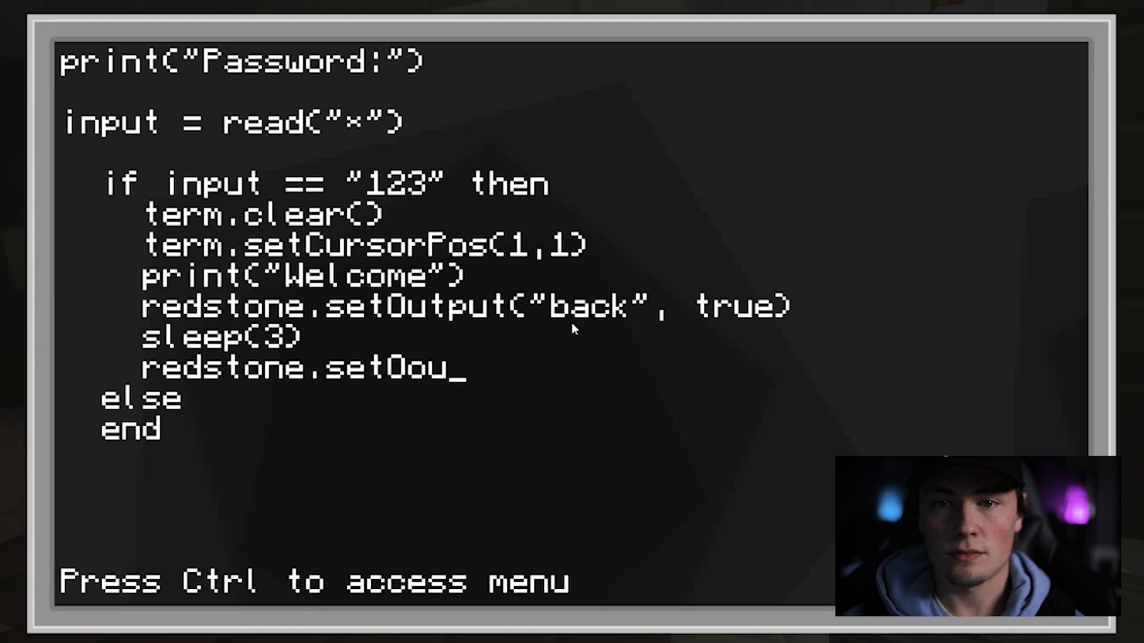
type("tput")
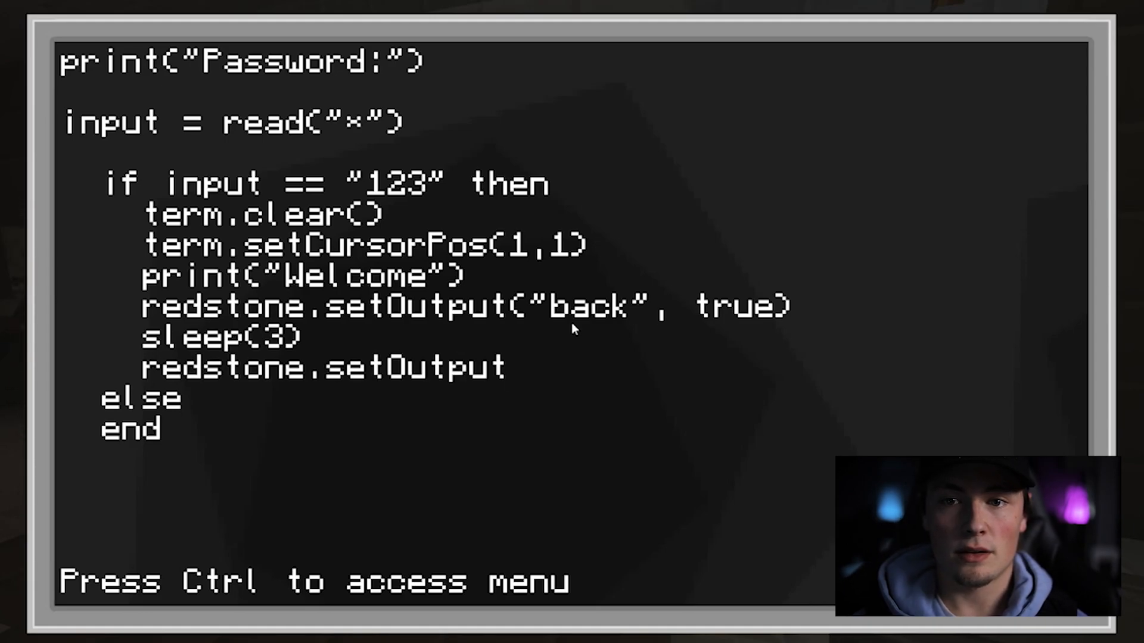
type("(\"back\".")
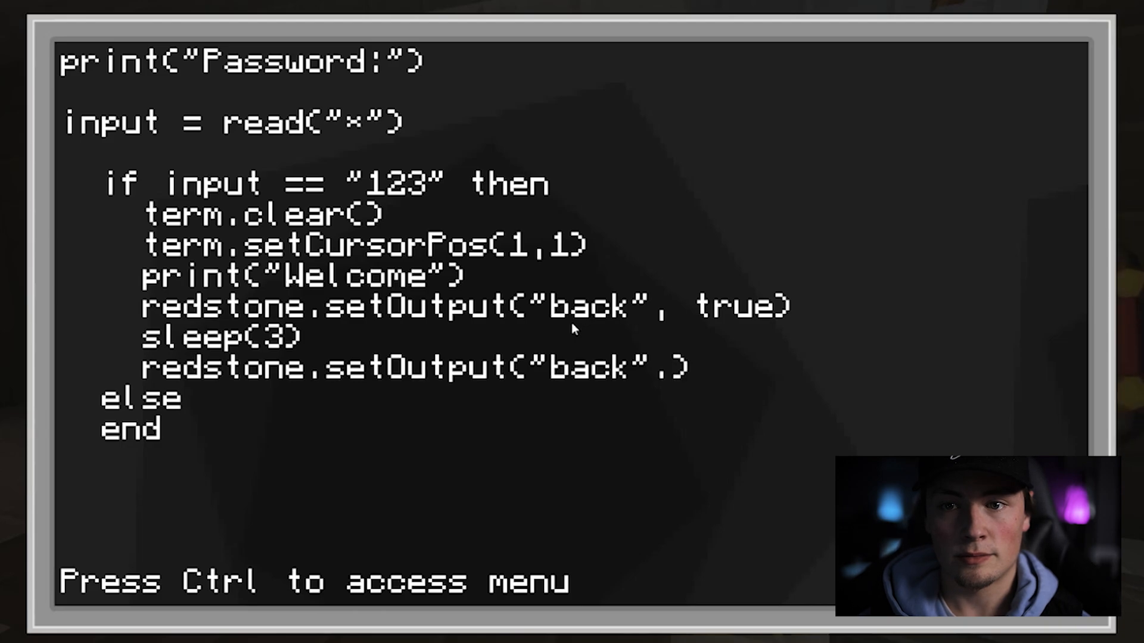
type("false)")
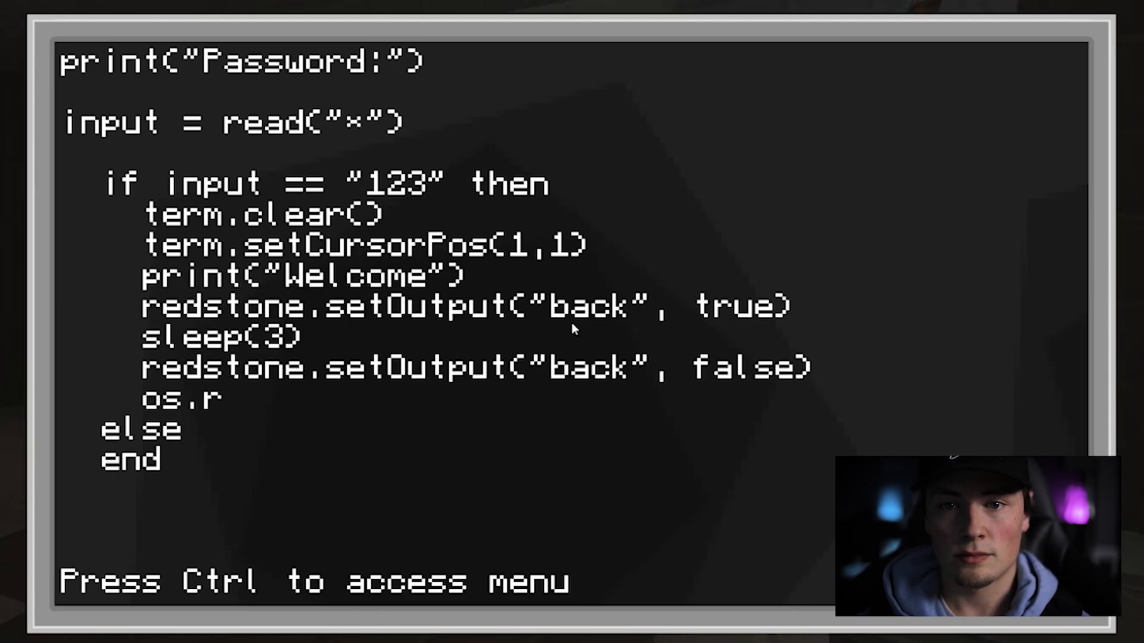
type("eboot()")
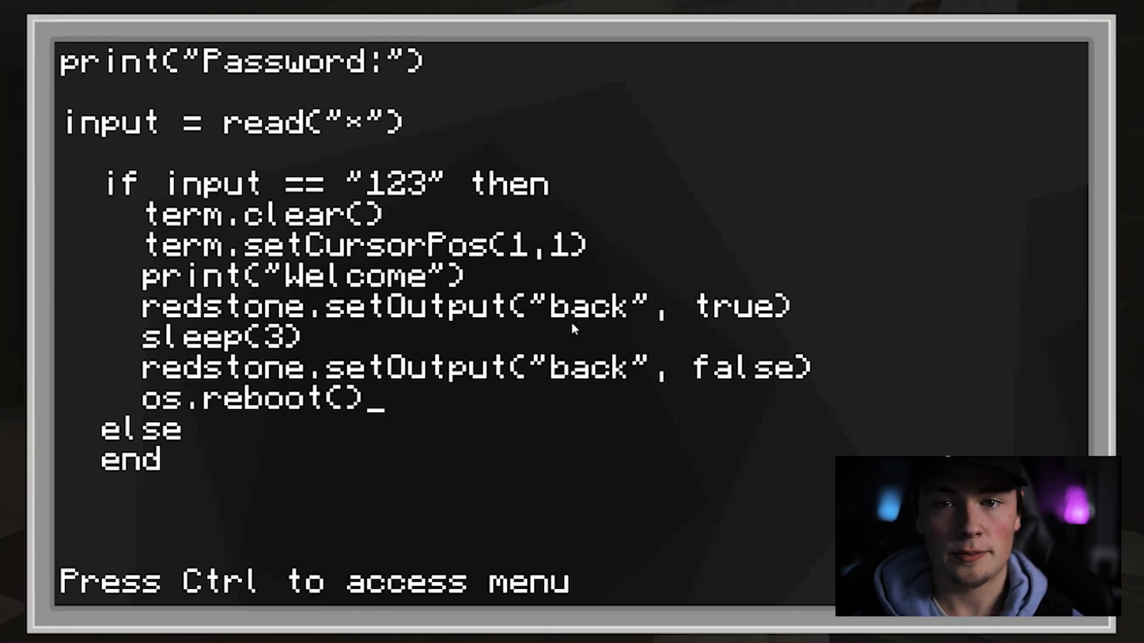
type("term.clear()")
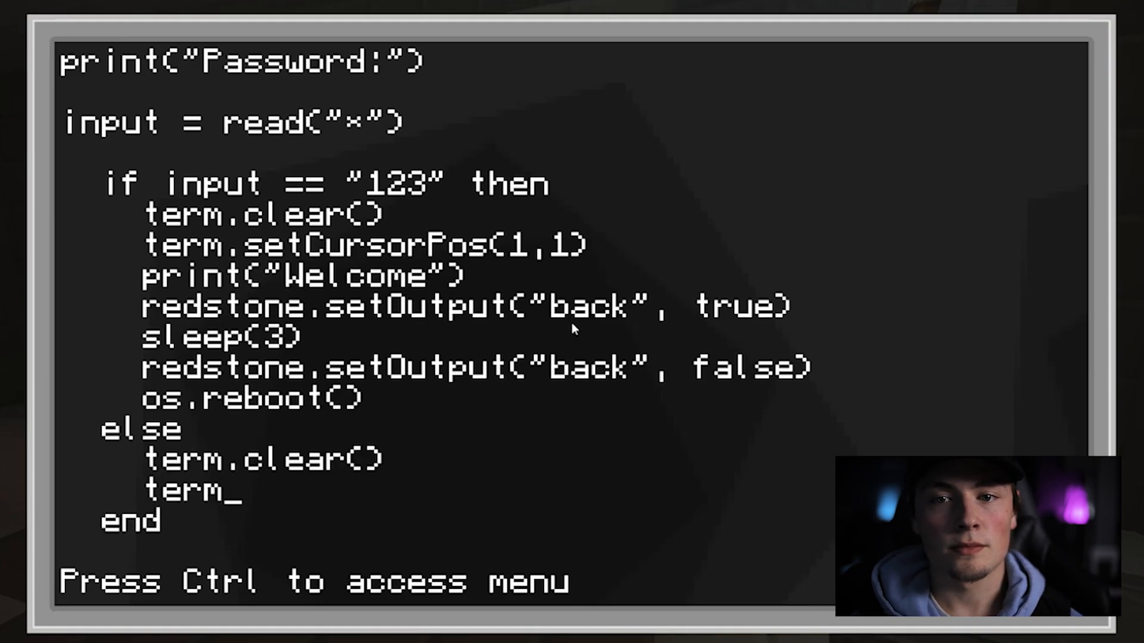
In the else branch, set cursor to (1,1) and print "Sorry, Please try again..."
type(".setCu")
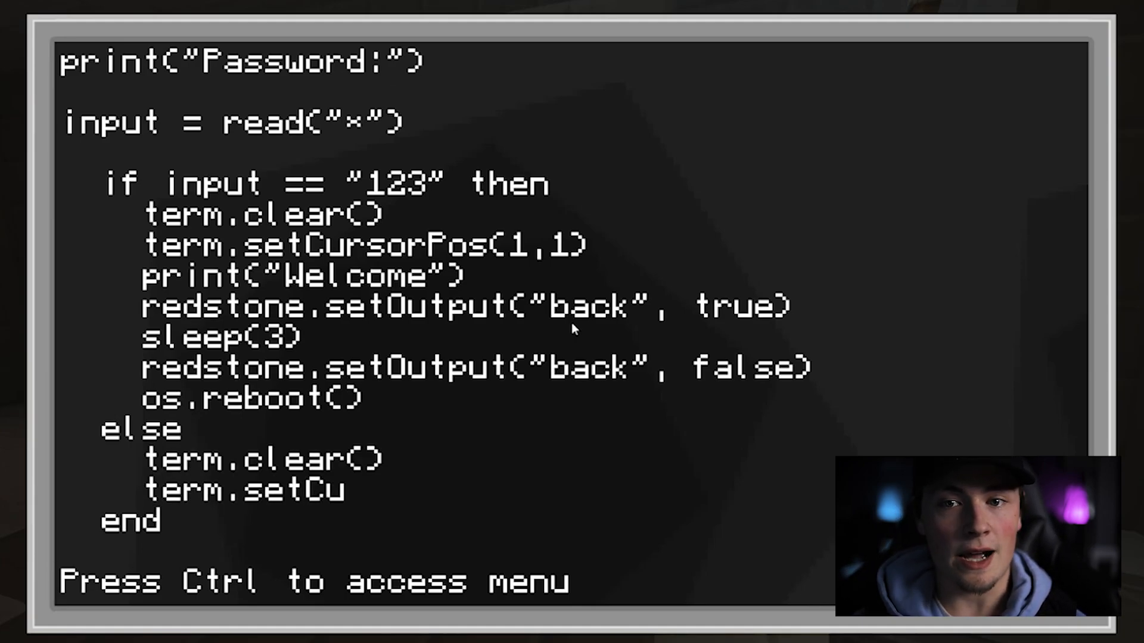
type("rsorPos(")
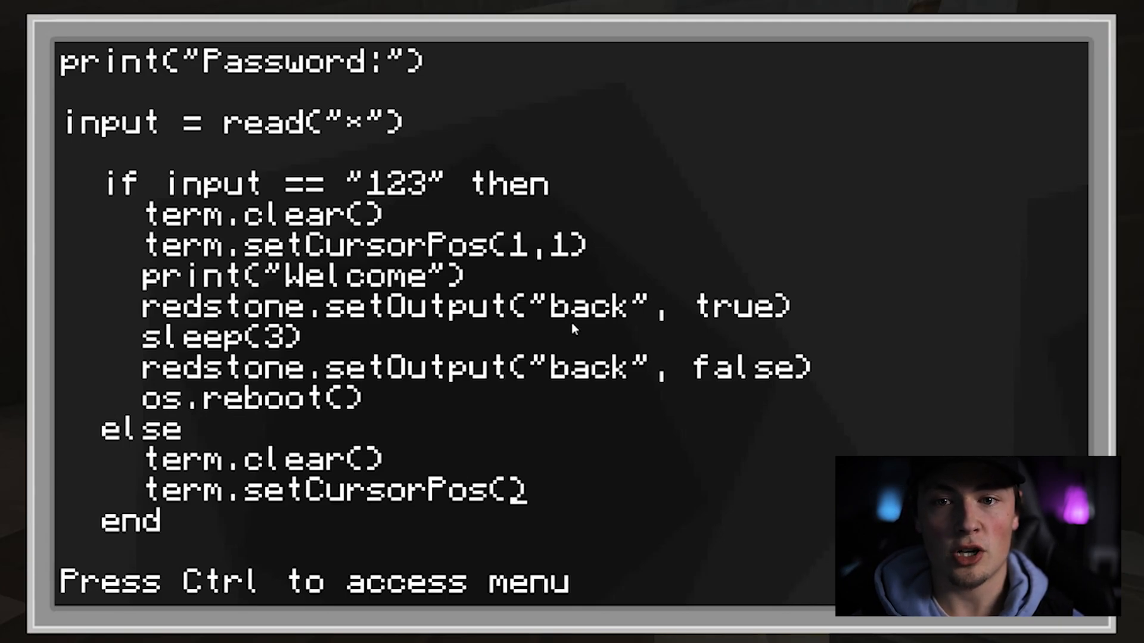
type("1,1")
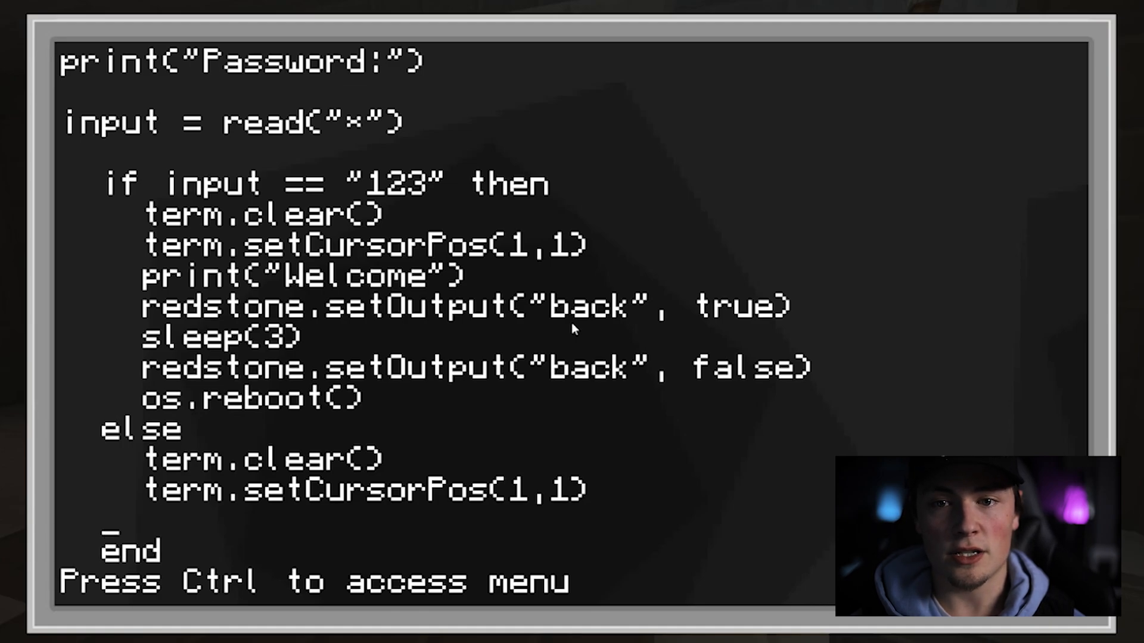
type("print")
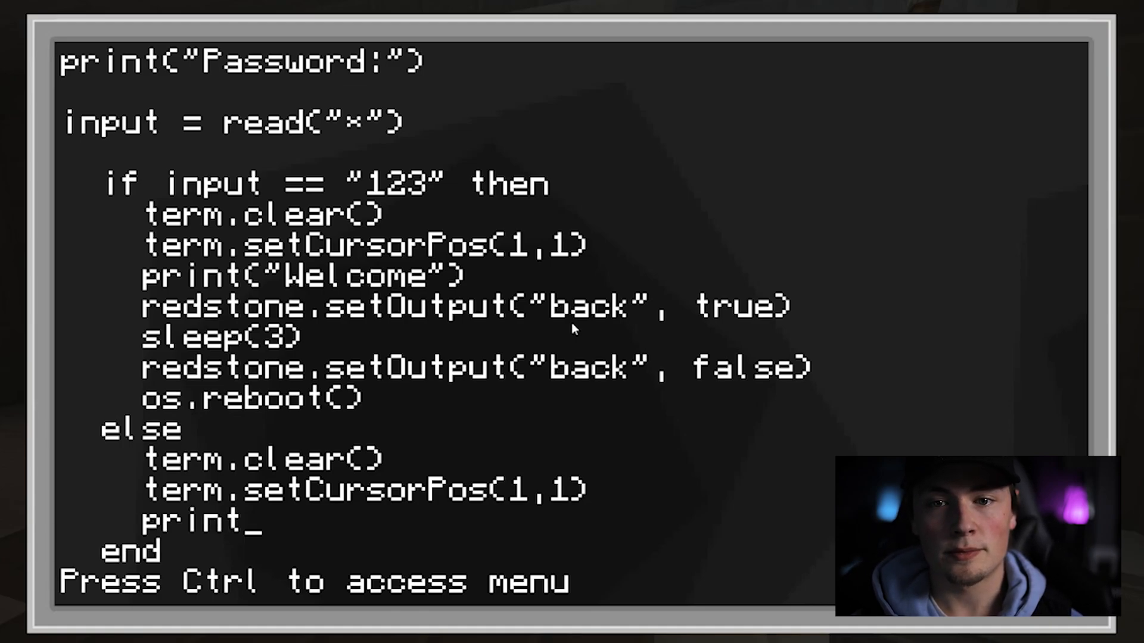
type("(\"\")")
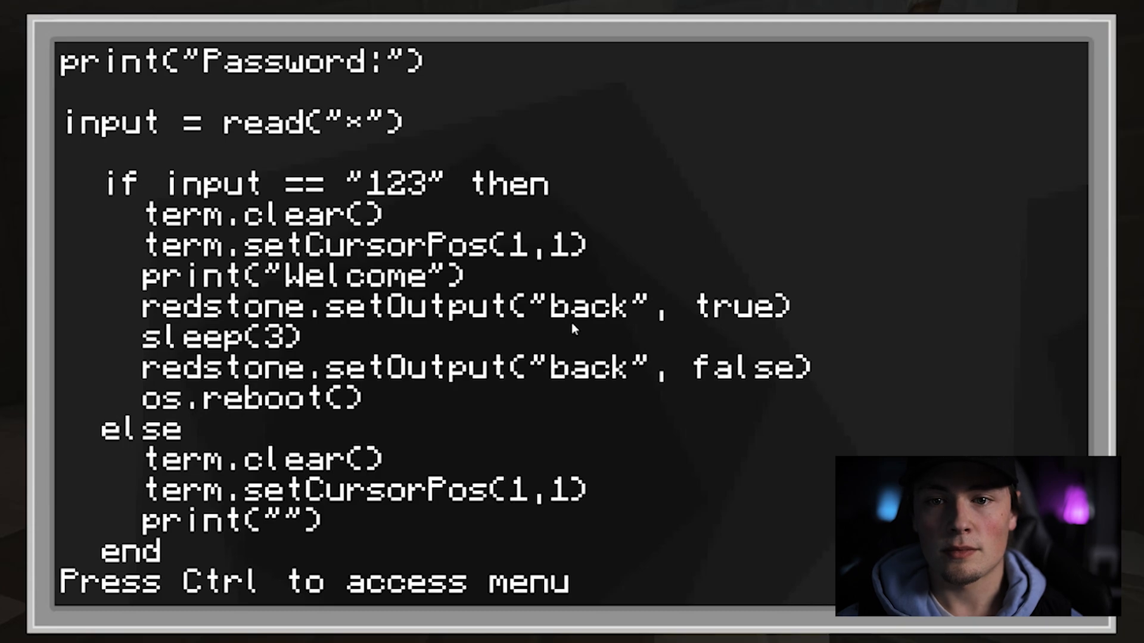
type("Sorry")
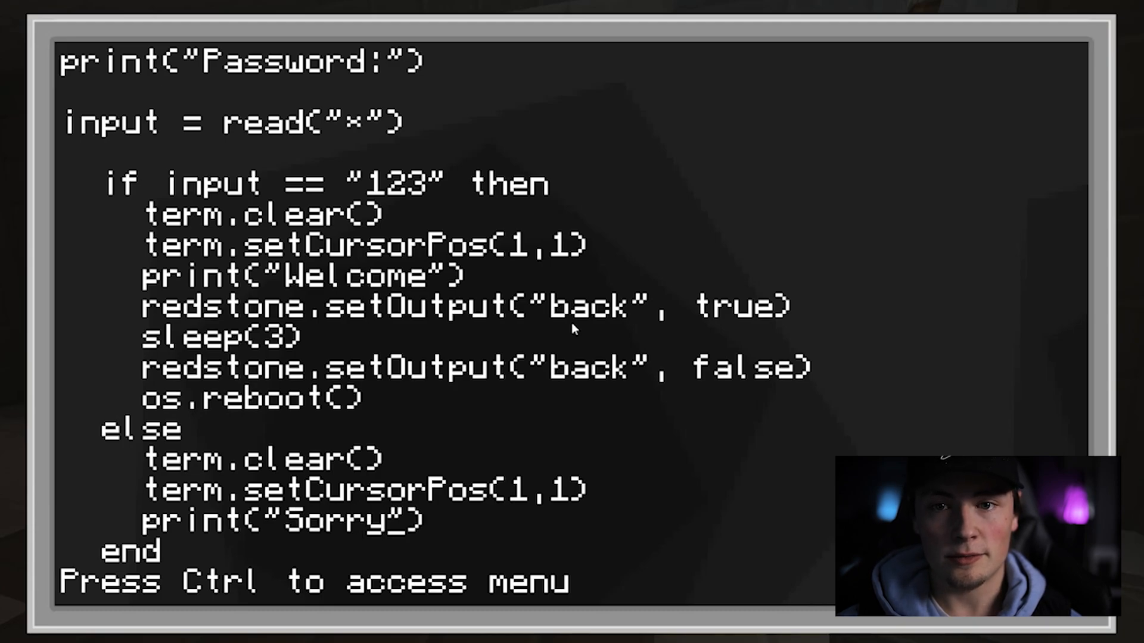
type(", Please try again...")
type("sleep")
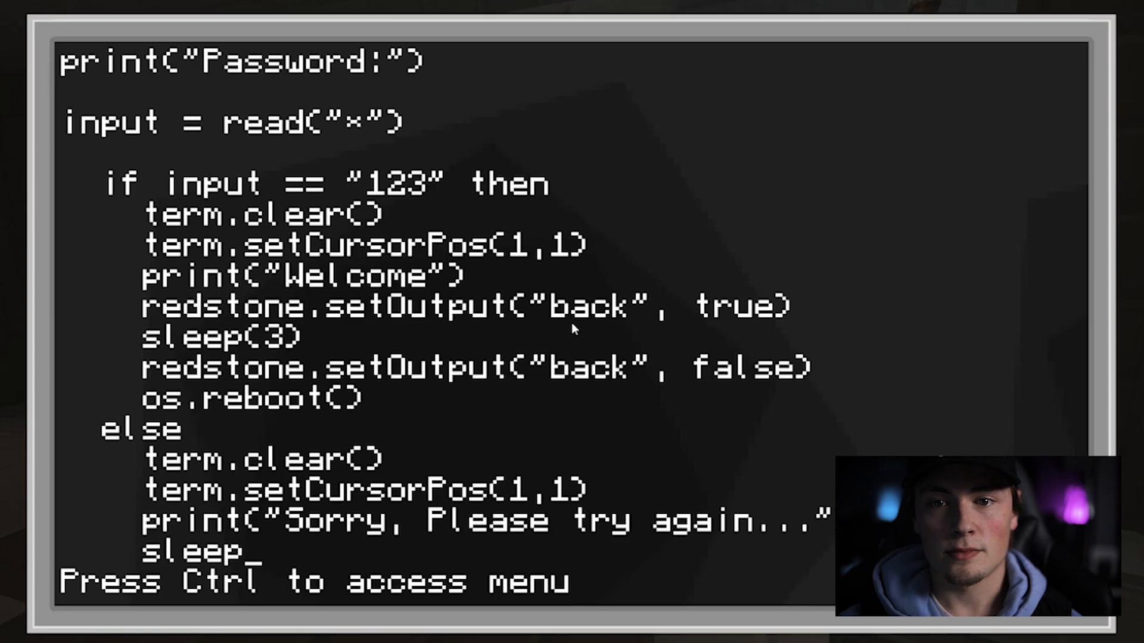
Add sleep(2) and os.reboot(), then close the block with end
type("()")
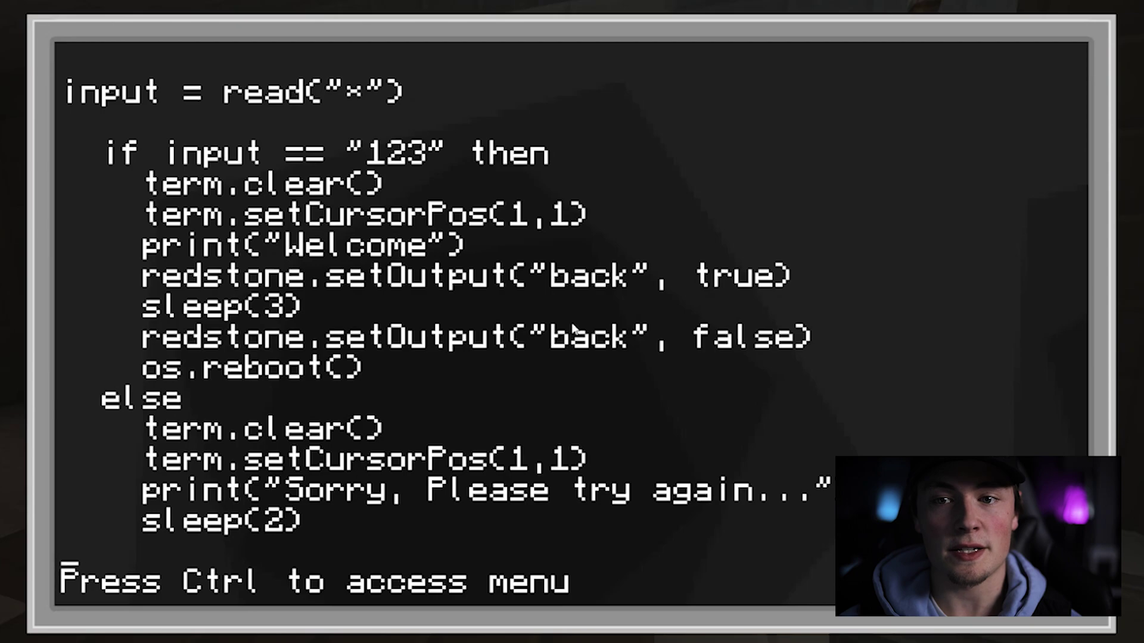
type("o")
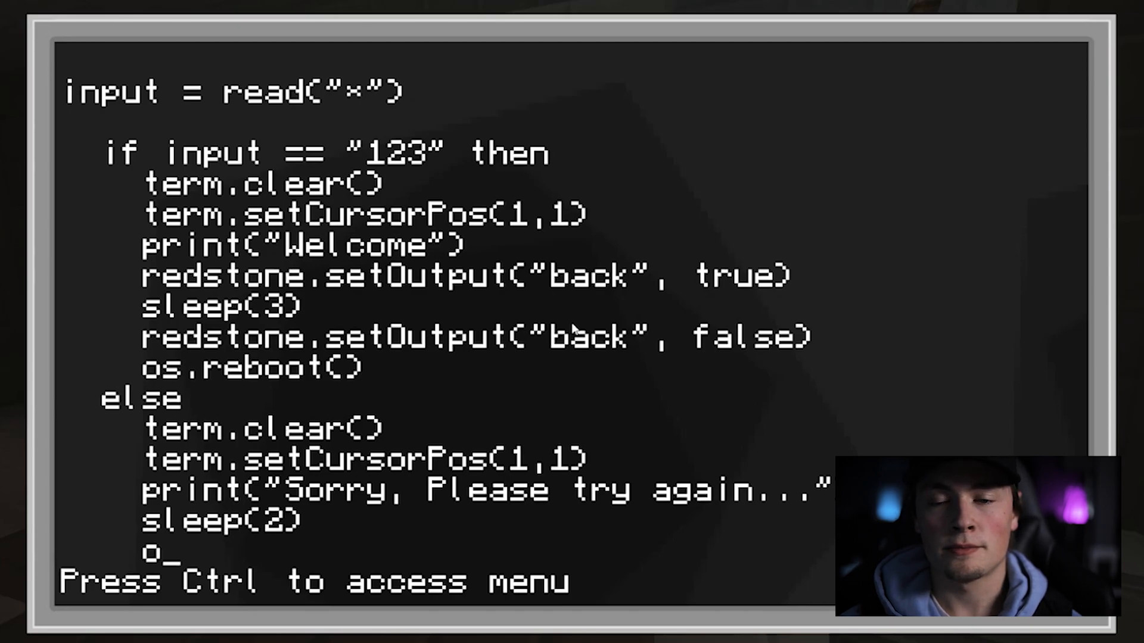
type("s.reboot(")
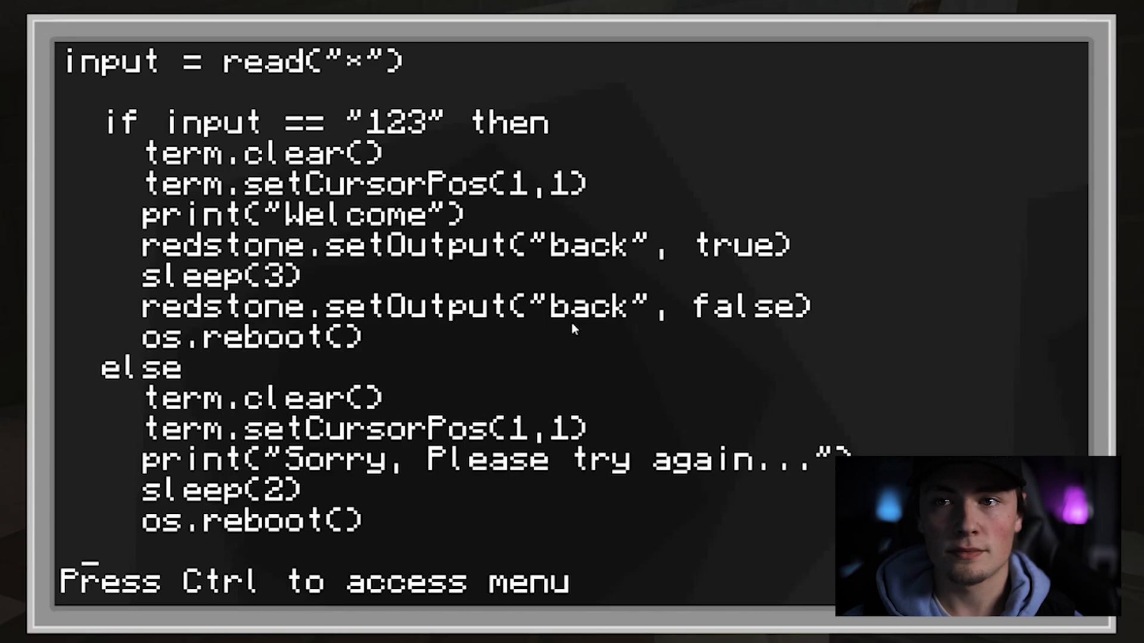
type("end")
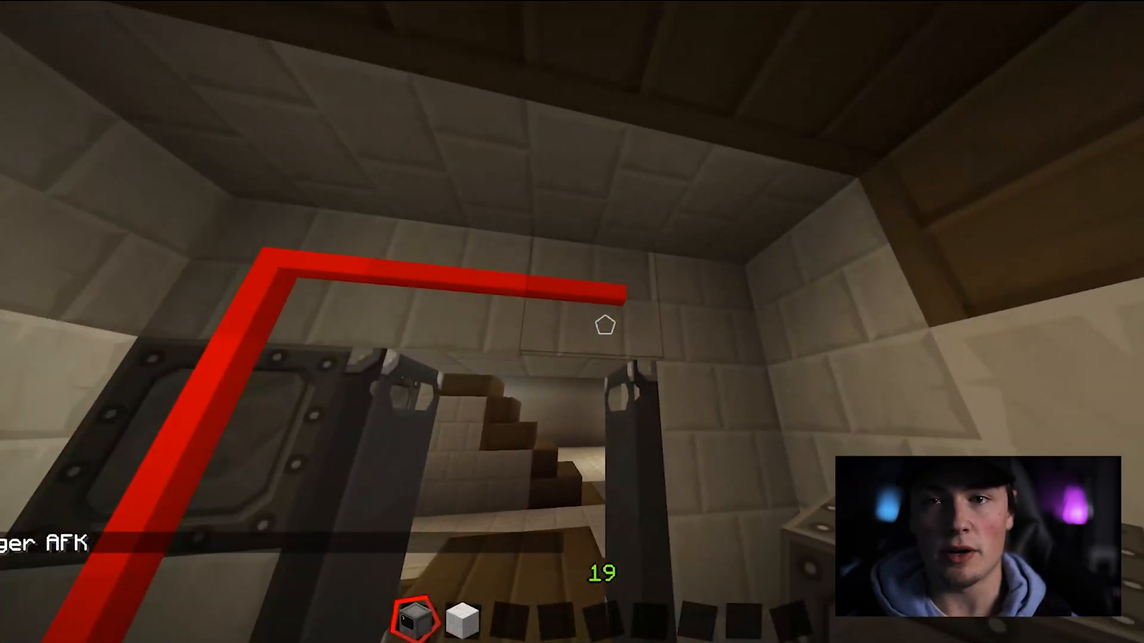
mouse_move(604, 326)
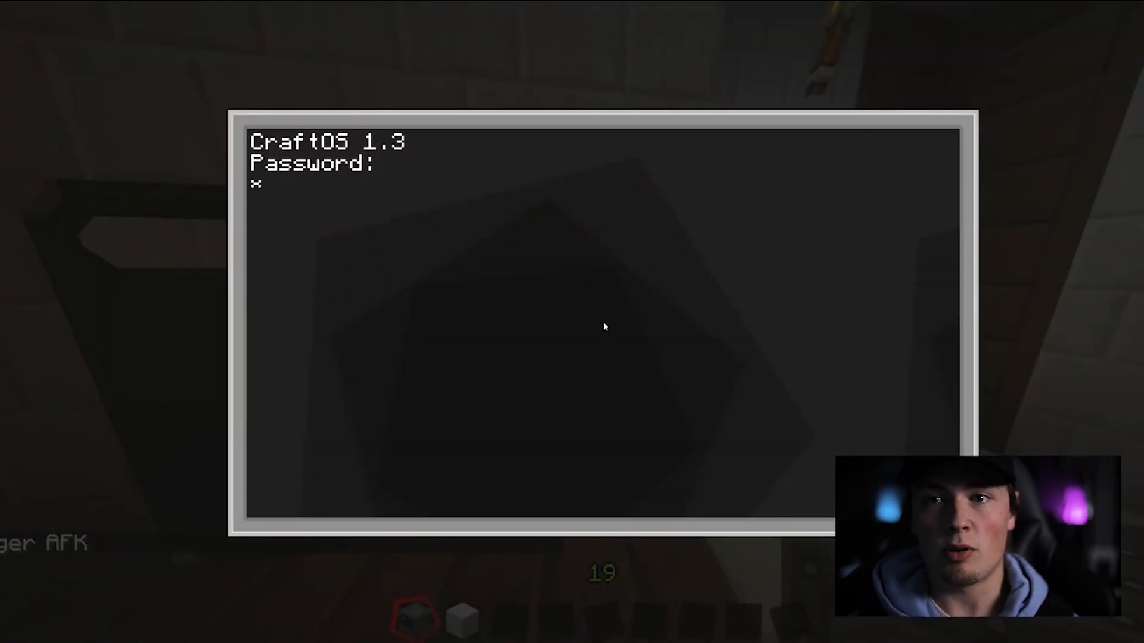
Enter a wrong eight-character password and let the computer reboot to the Password: prompt
key("Enter")
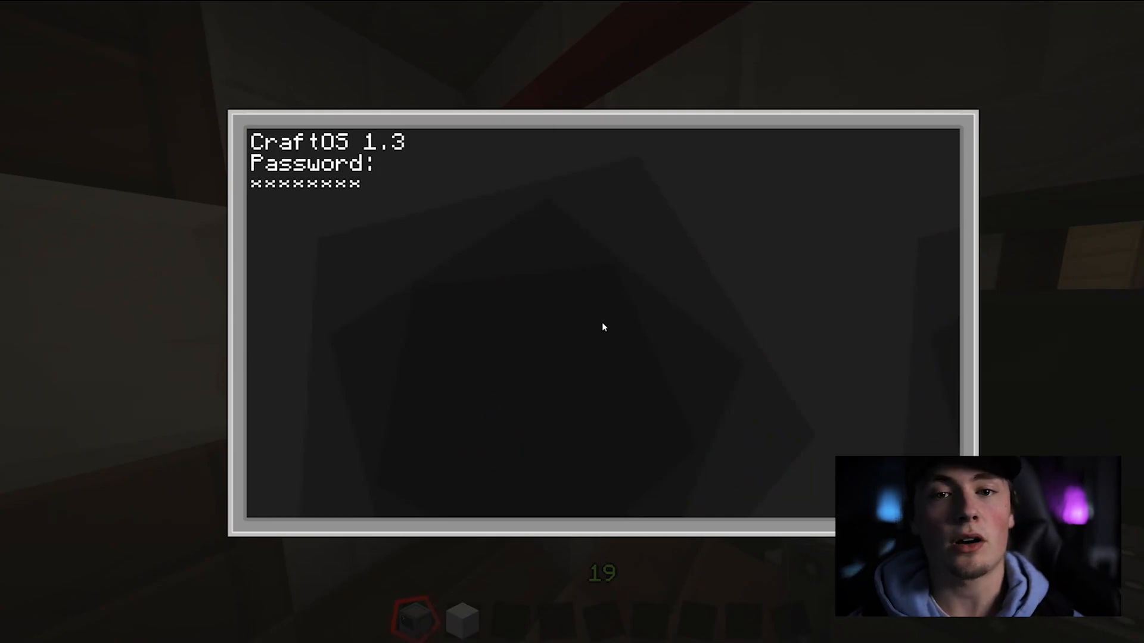
key("Enter")
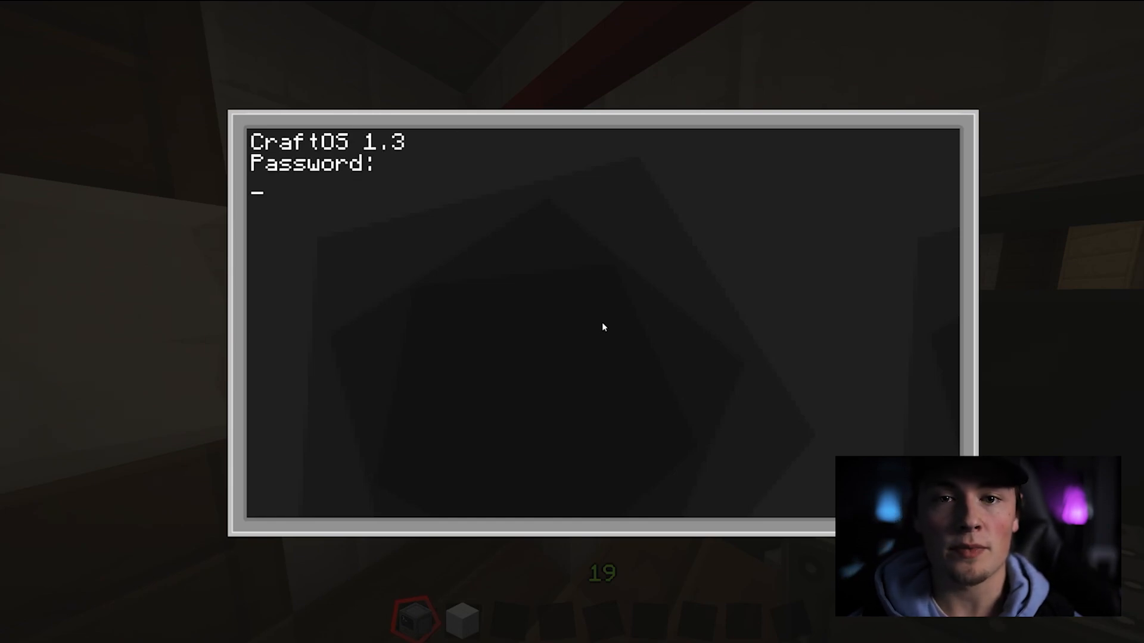
key("Enter")
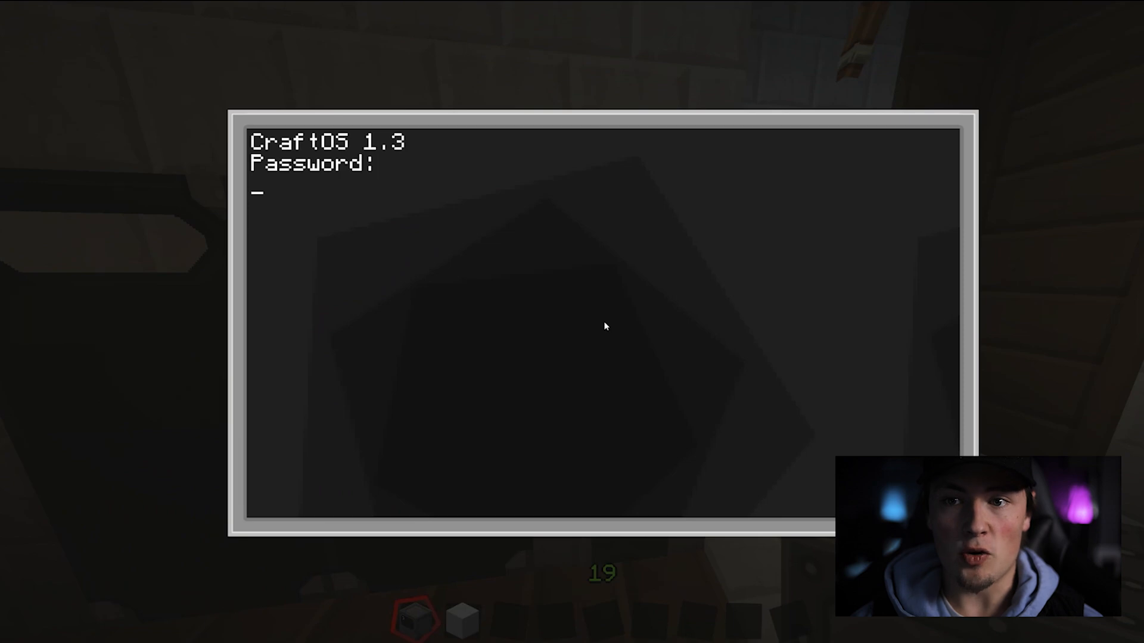
key("ctrl+t")
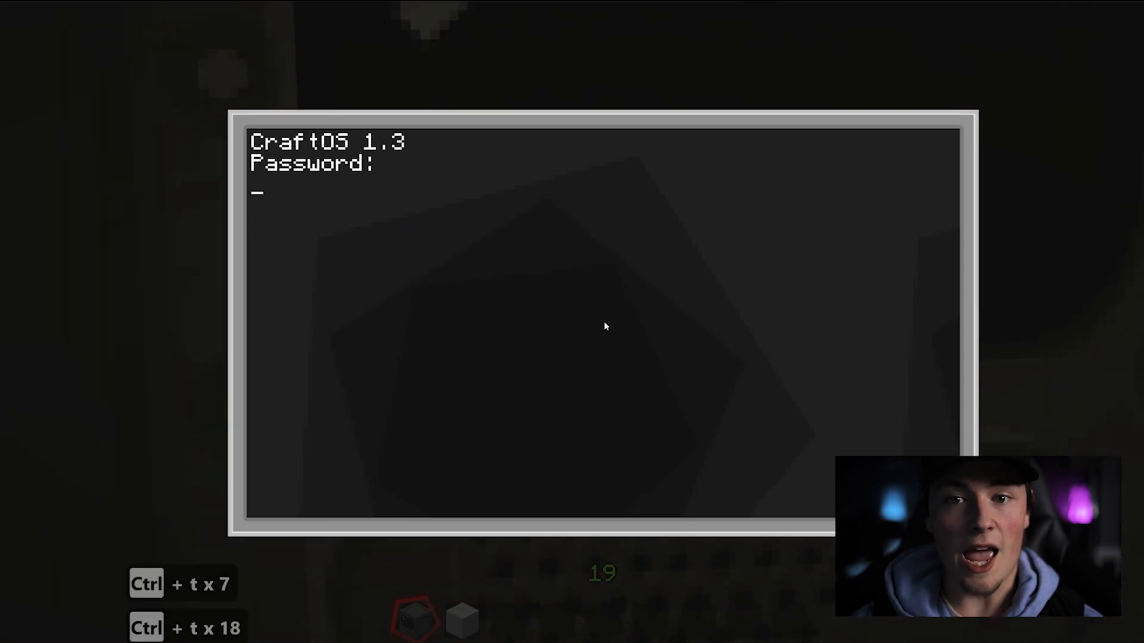
Terminate the password program with Ctrl+T and reopen startup in the editor
key("ctrl+t")
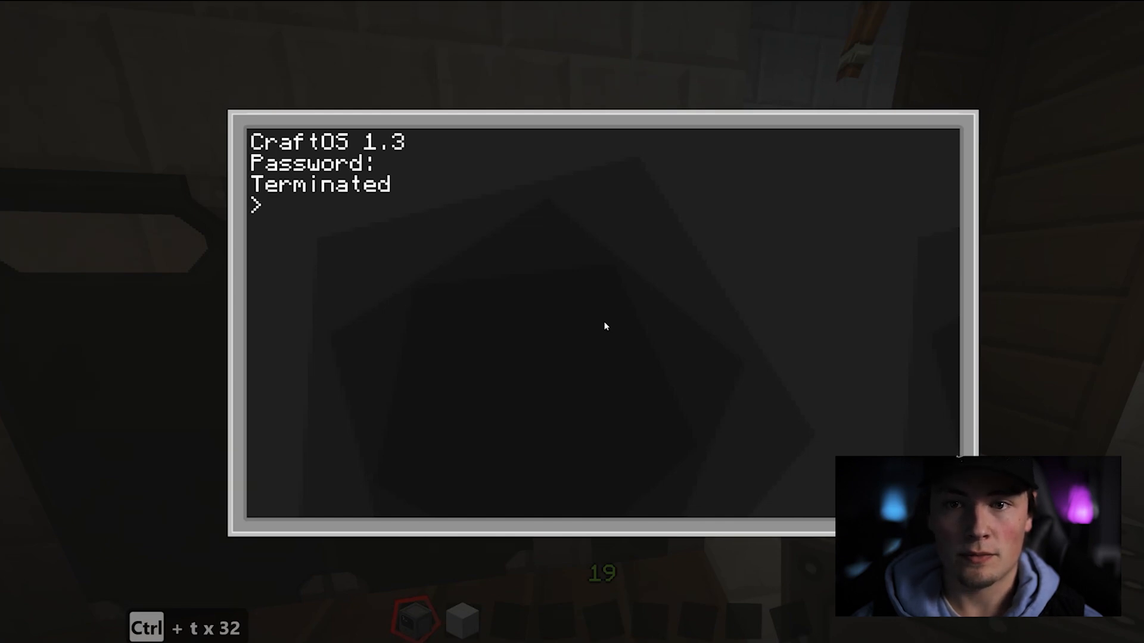
type("edit")
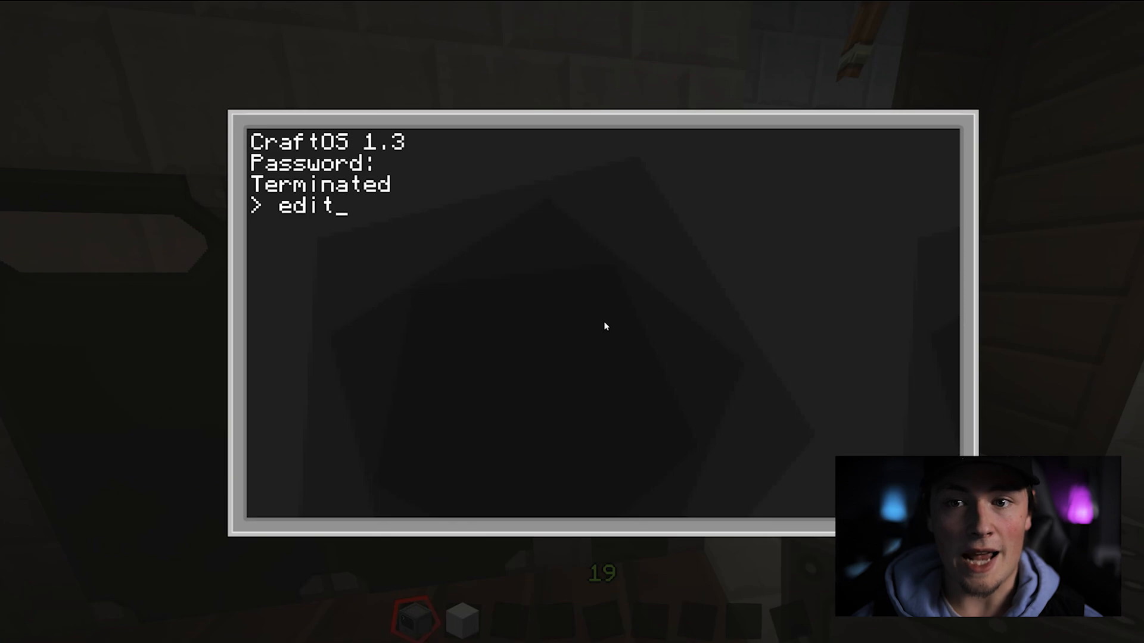
key("Enter")
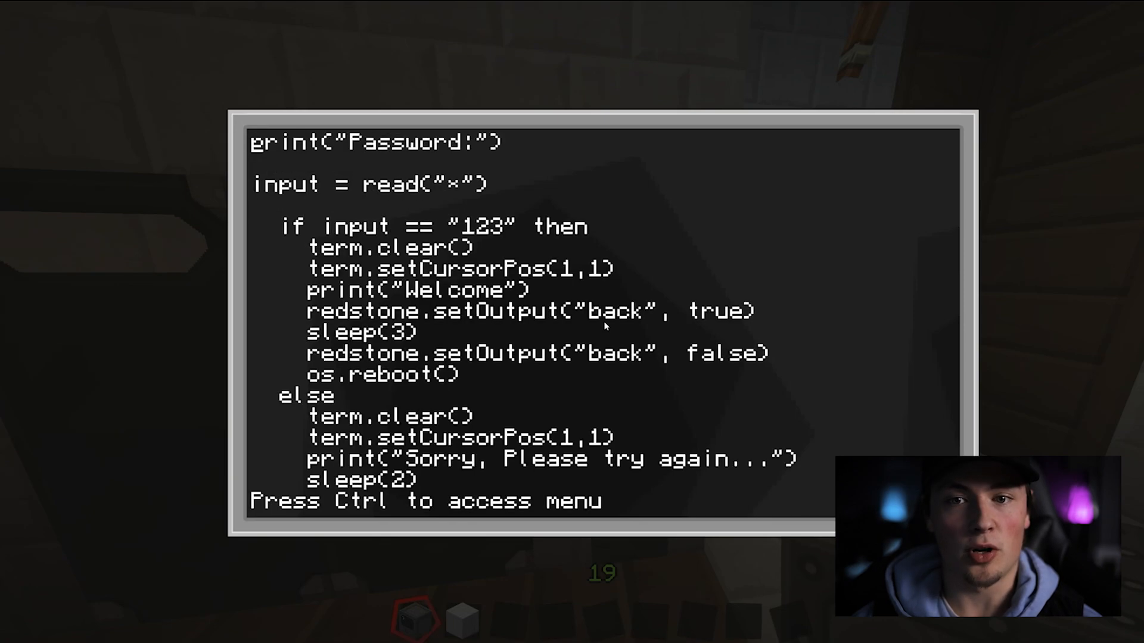